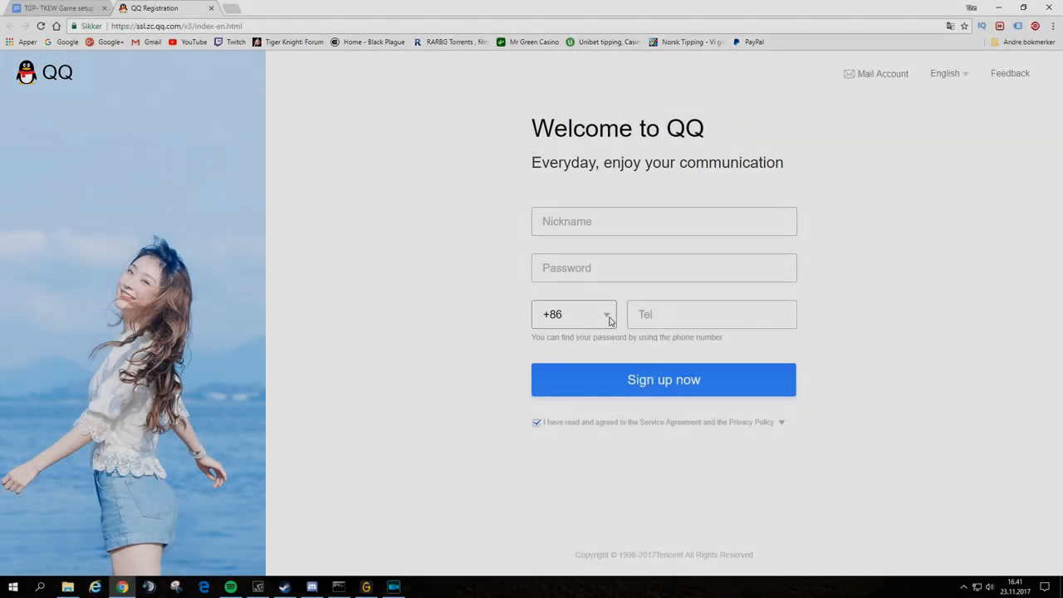
Expand the +86 country calling code list on the QQ registration form and scroll through it
{"action": "left_click", "coordinate": [573, 314]}
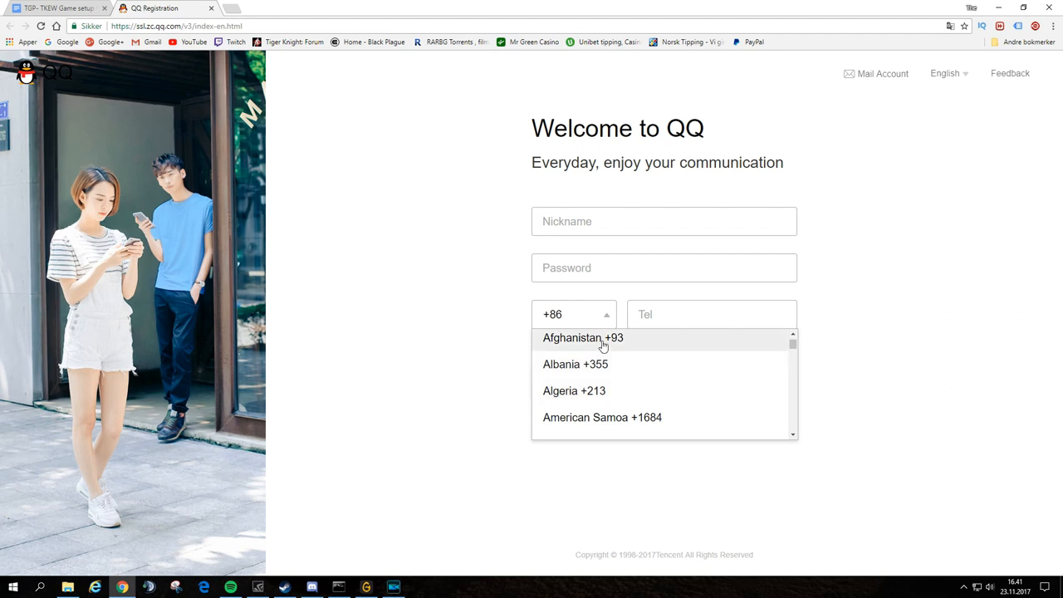
{"action": "scroll", "scroll_direction": "down", "scroll_amount": 3}
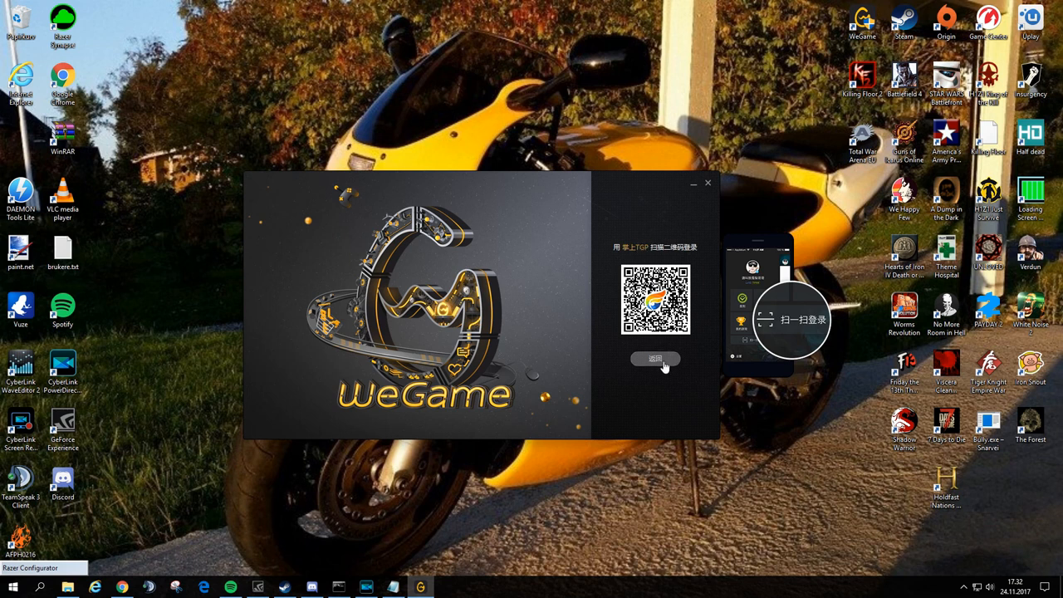
Switch the WeGame login from QR code to password and sign in with the QQ account
{"action": "left_click", "coordinate": [655, 358]}
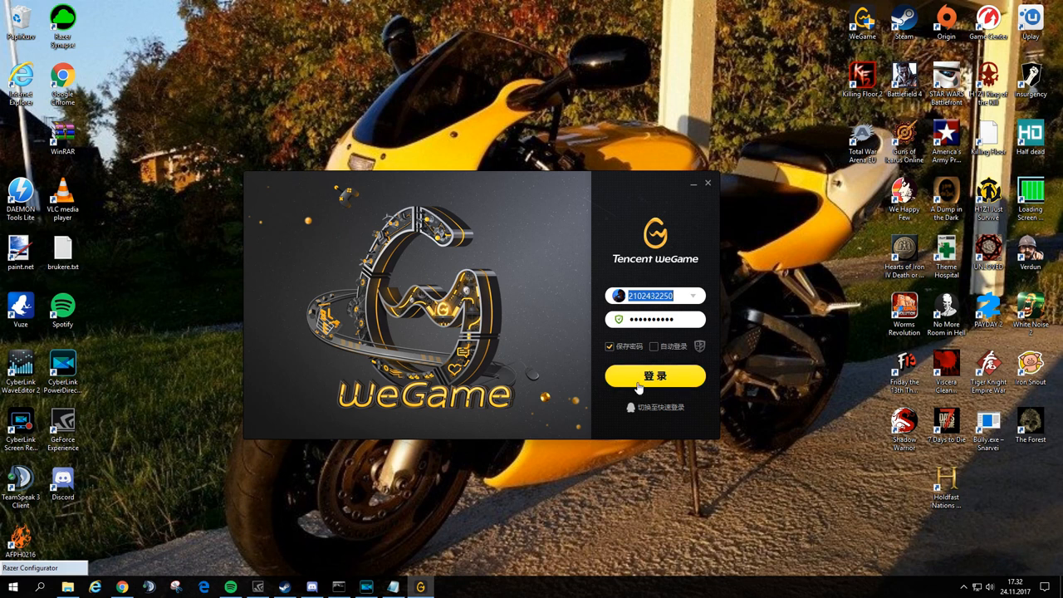
{"action": "left_click", "coordinate": [654, 375]}
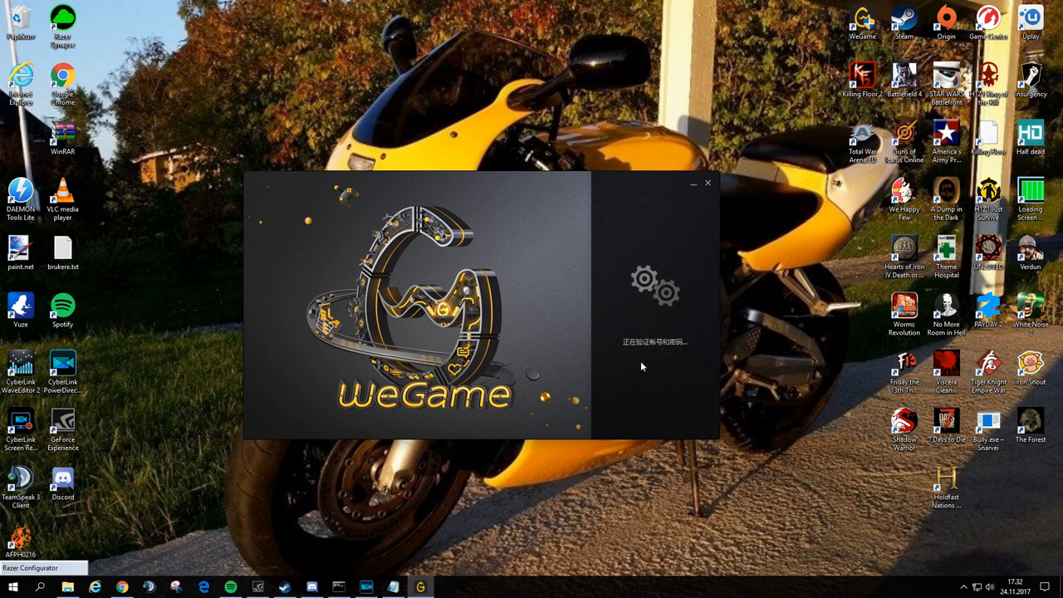
{"action": "mouse_move", "coordinate": [646, 359]}
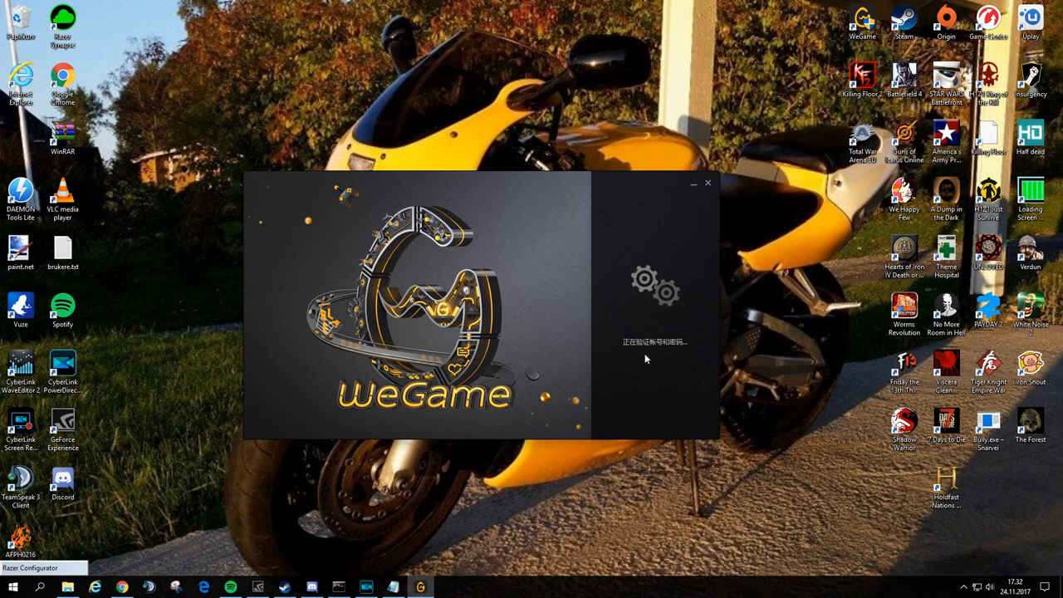
{"action": "mouse_move", "coordinate": [638, 324]}
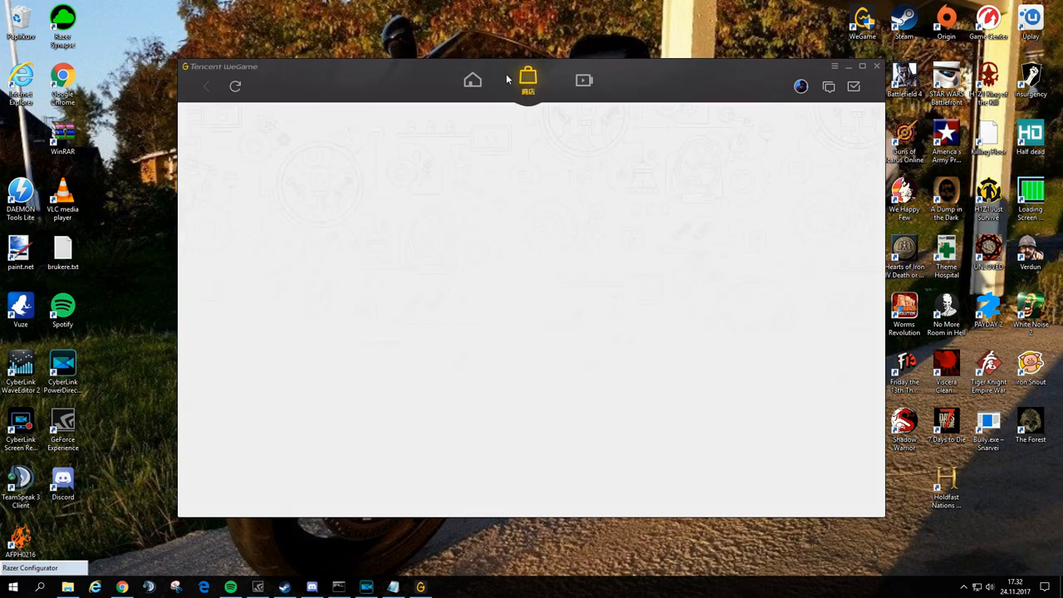
Go to the WeGame store page to reach the all-games catalogue
{"action": "left_click", "coordinate": [528, 80]}
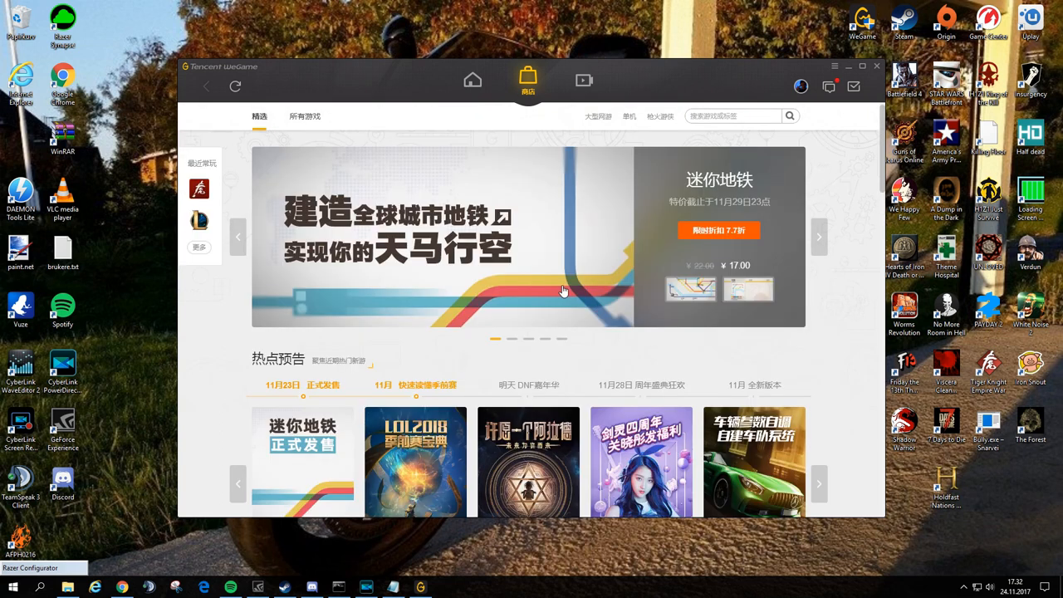
{"action": "mouse_move", "coordinate": [542, 80]}
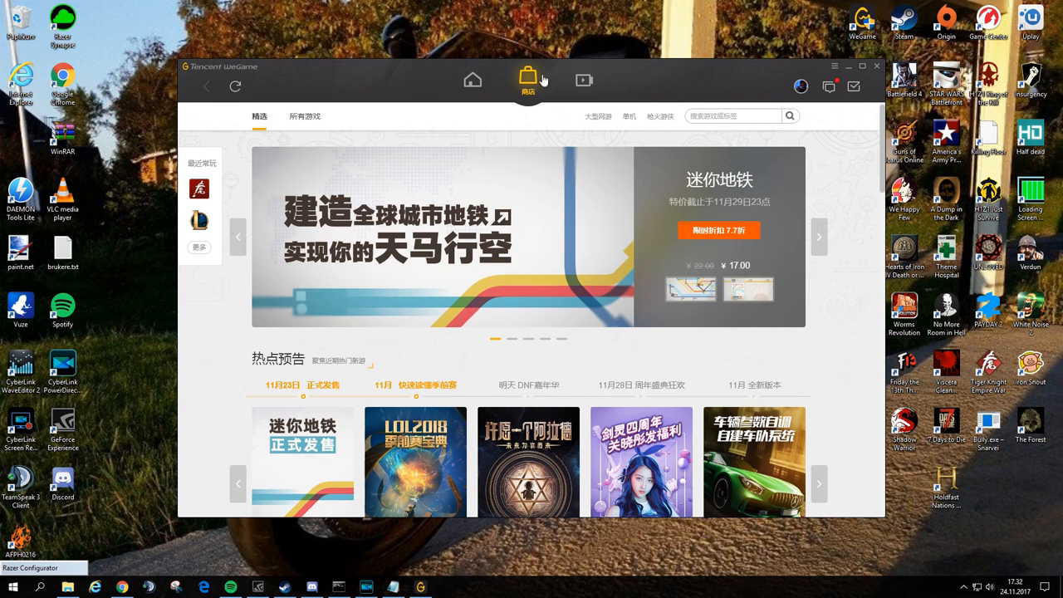
{"action": "mouse_move", "coordinate": [513, 91]}
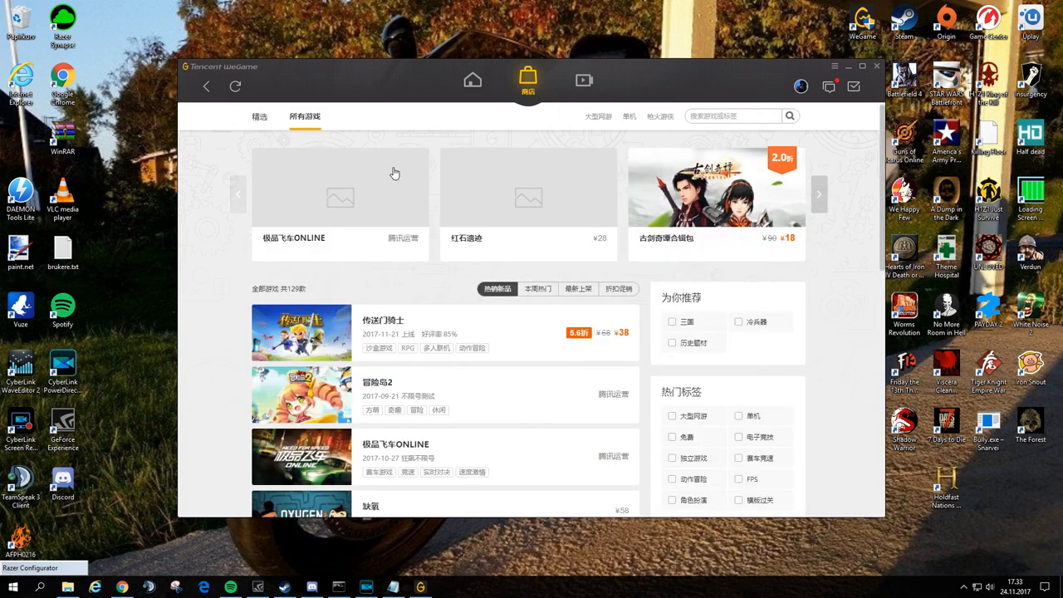
Scroll down the all-games catalogue toward its second page of listings
{"action": "scroll", "scroll_direction": "down", "scroll_amount": 3}
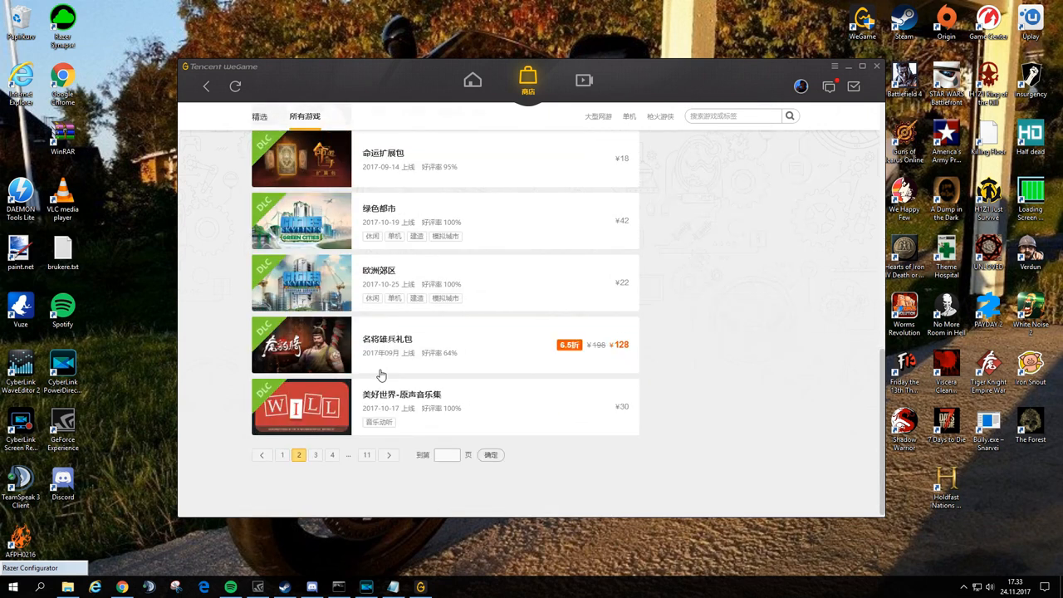
{"action": "mouse_move", "coordinate": [375, 342]}
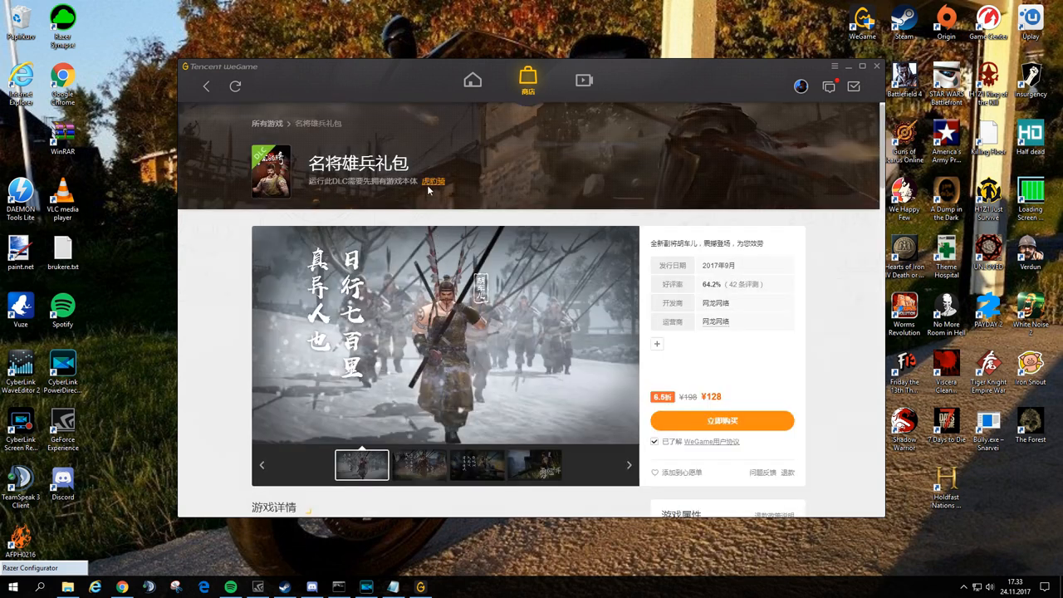
{"action": "mouse_move", "coordinate": [432, 186]}
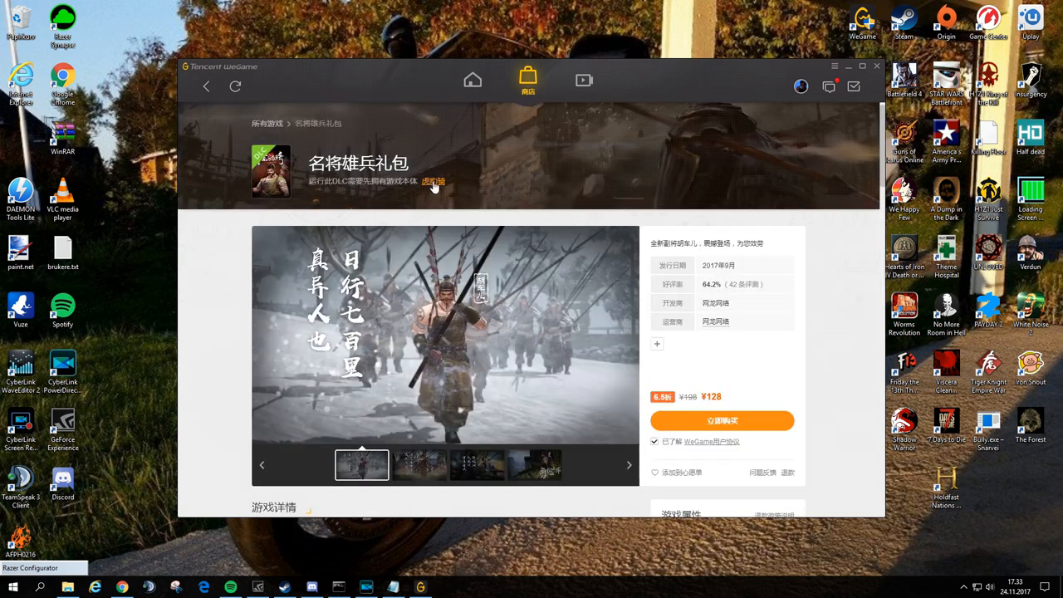
{"action": "mouse_move", "coordinate": [737, 450]}
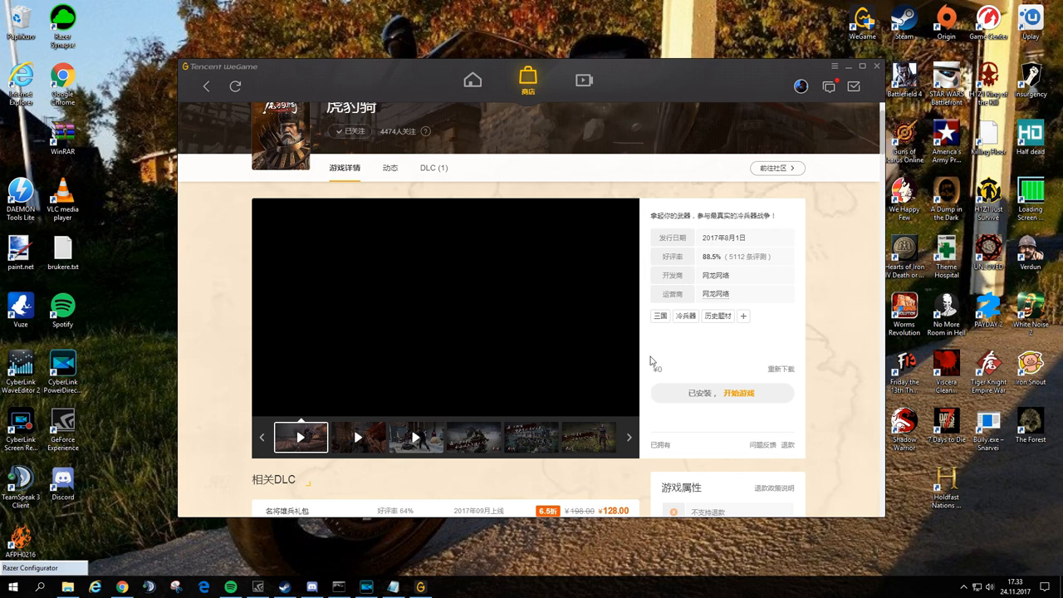
Review the 虎豹骑 store page, playing its preview video and reading the details below
{"action": "left_click", "coordinate": [300, 437]}
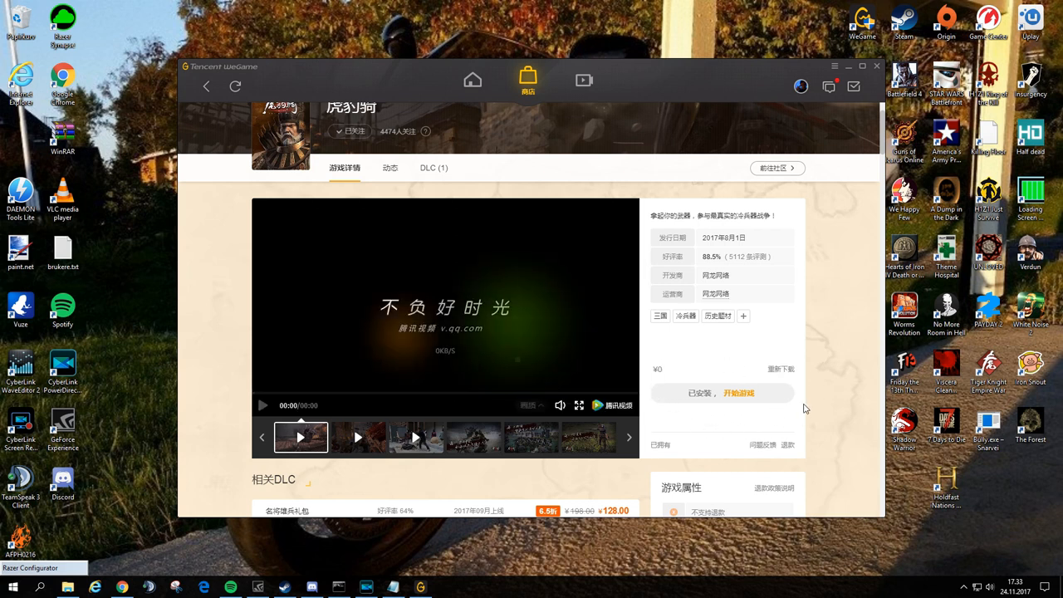
{"action": "mouse_move", "coordinate": [726, 412]}
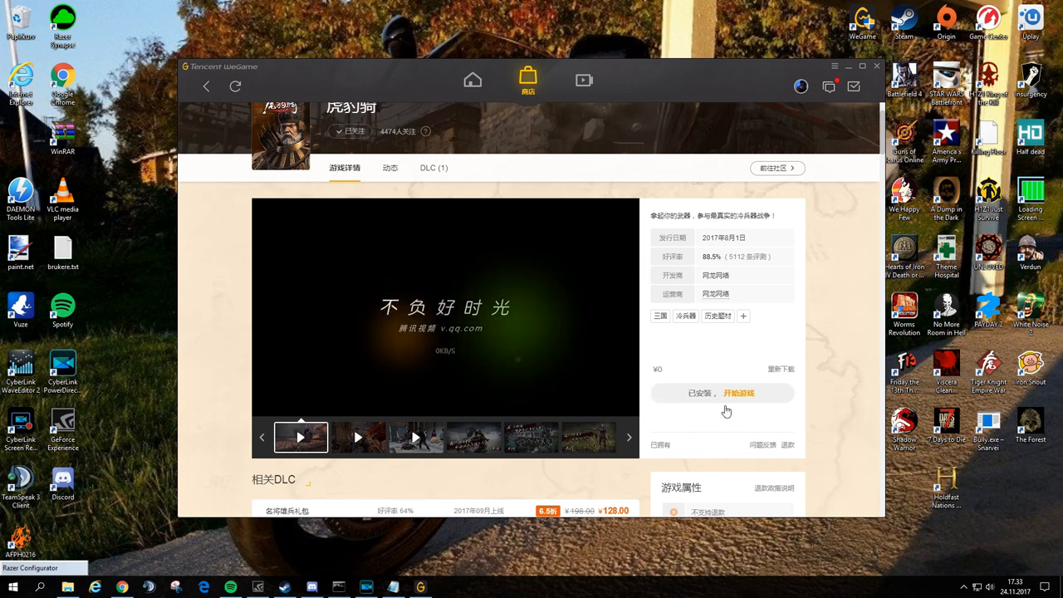
{"action": "scroll", "scroll_direction": "down", "scroll_amount": 3}
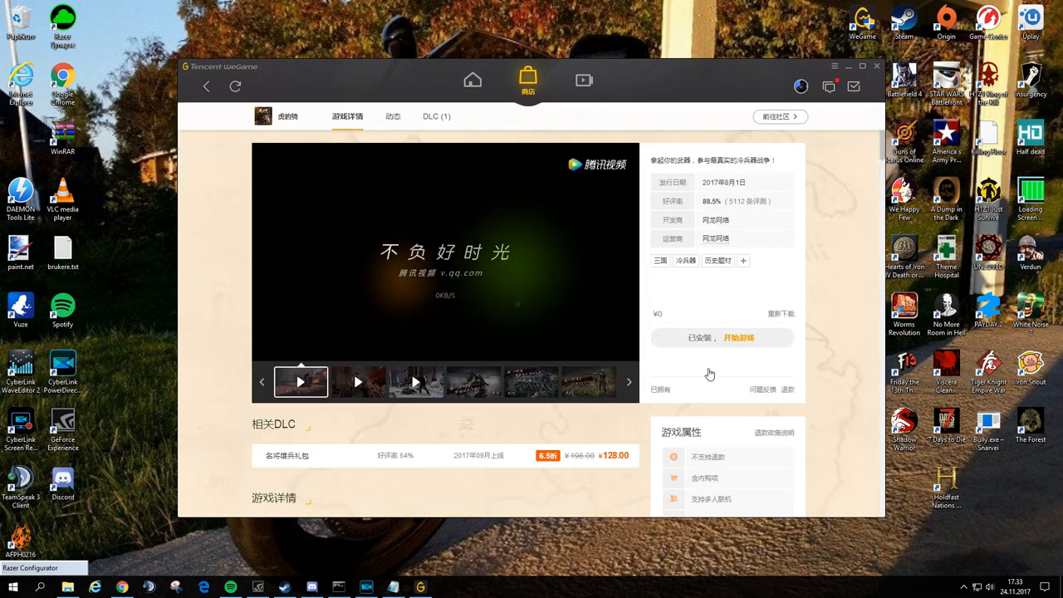
{"action": "left_click", "coordinate": [359, 380]}
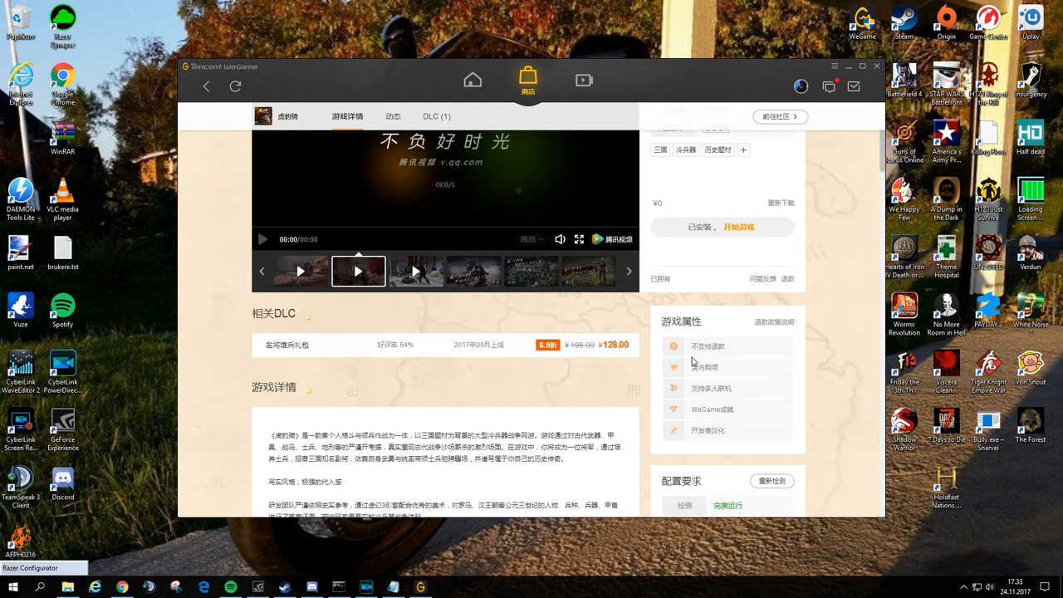
{"action": "scroll", "scroll_direction": "down", "scroll_amount": 3}
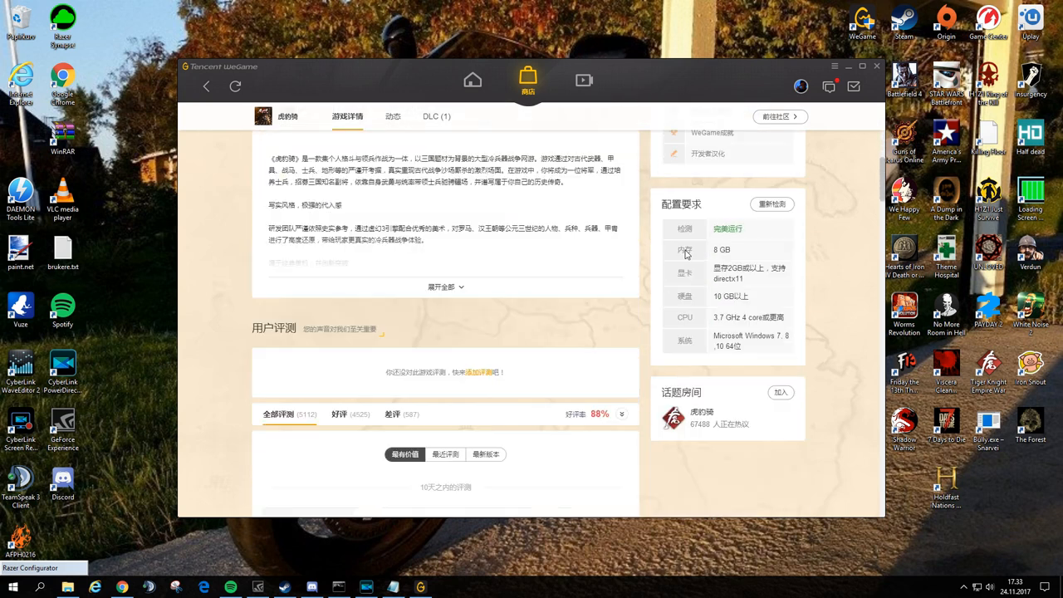
{"action": "scroll", "scroll_direction": "down", "scroll_amount": 3}
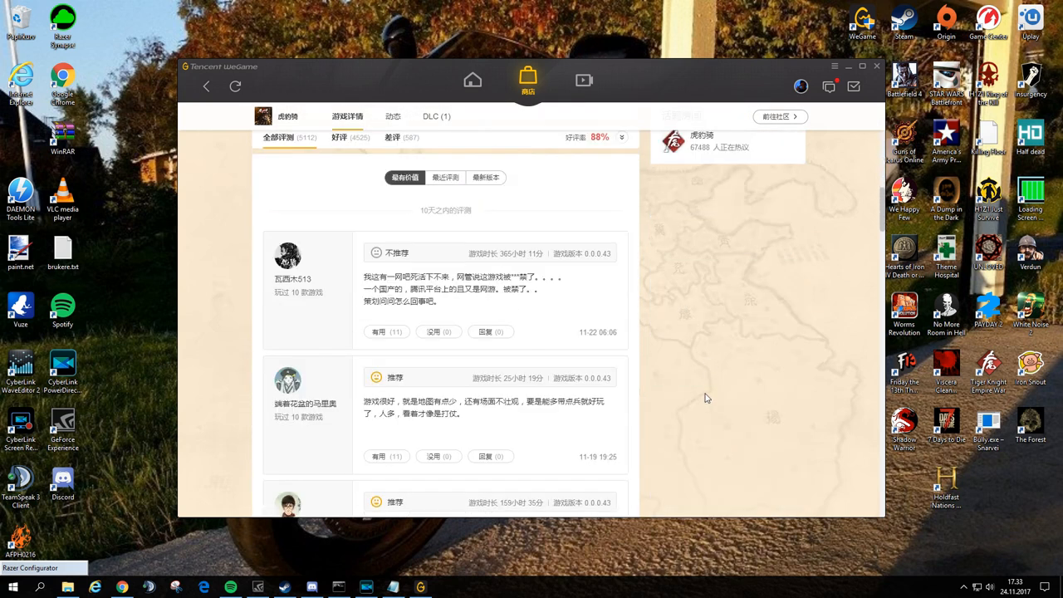
Select 虎豹骑 in the owned-games library to reach its launch page
{"action": "left_click", "coordinate": [471, 80]}
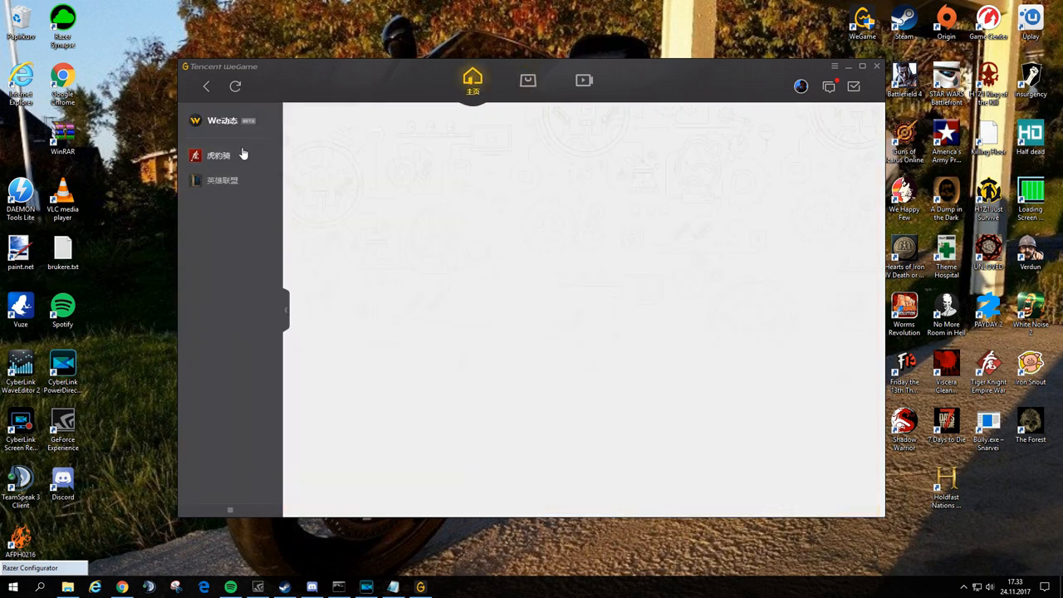
{"action": "left_click", "coordinate": [218, 156]}
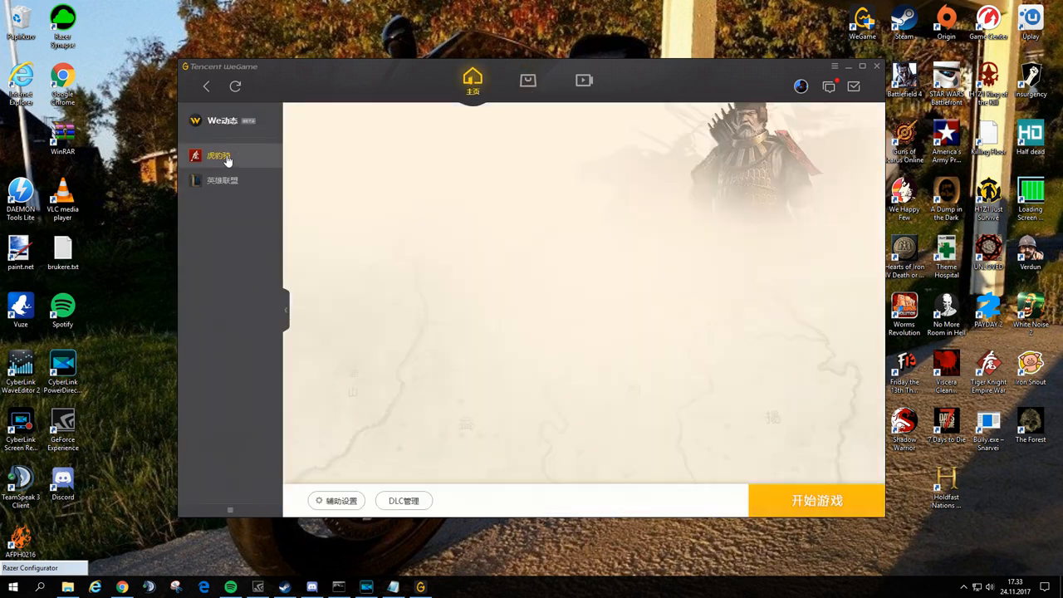
{"action": "left_click", "coordinate": [218, 156]}
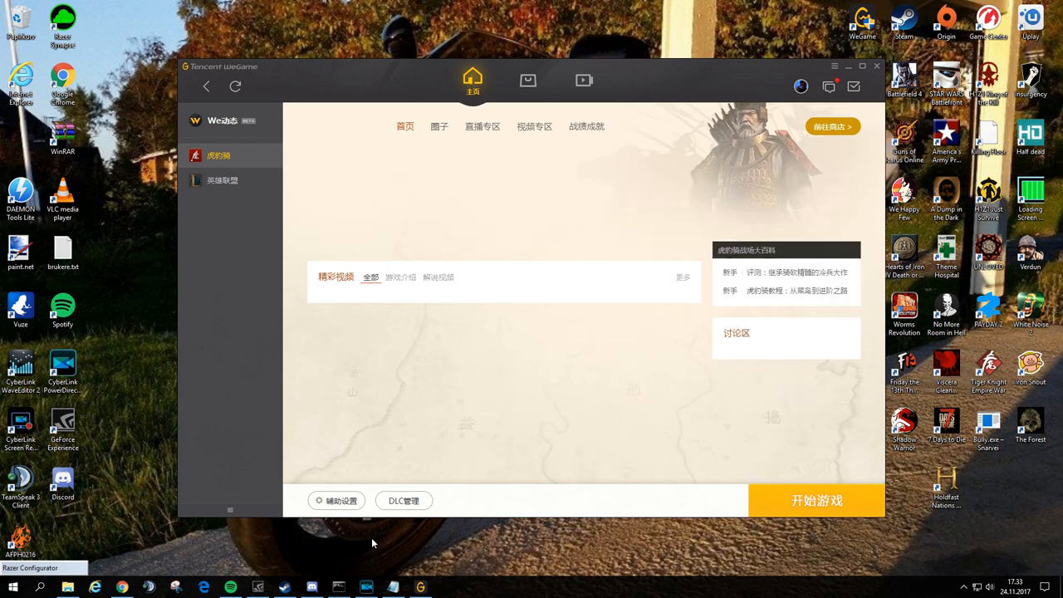
Bring up 虎豹骑's auxiliary settings at the game settings and launch command-line section
{"action": "left_click", "coordinate": [335, 500]}
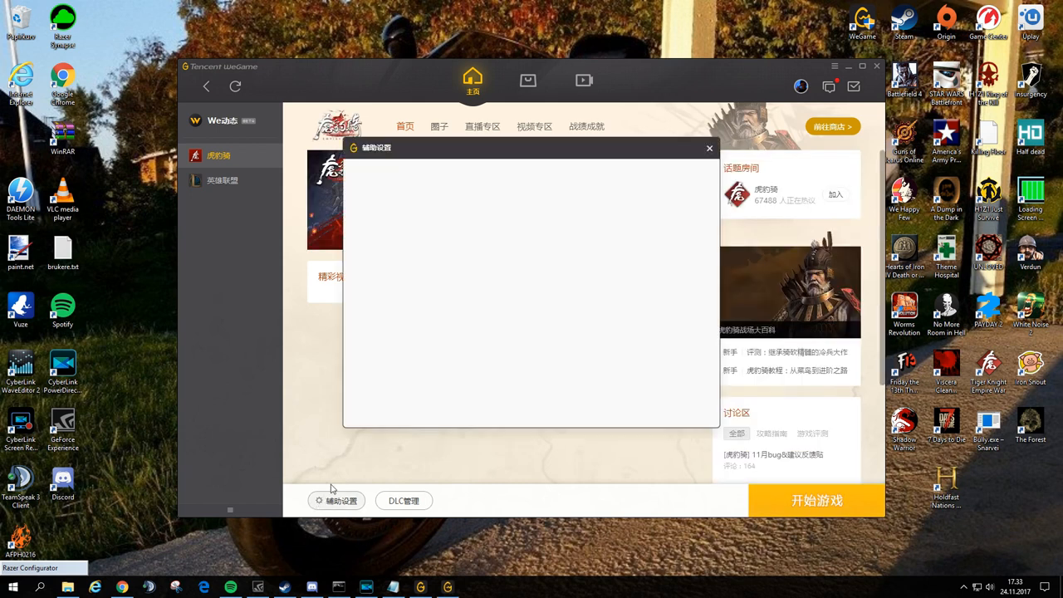
{"action": "mouse_move", "coordinate": [512, 202]}
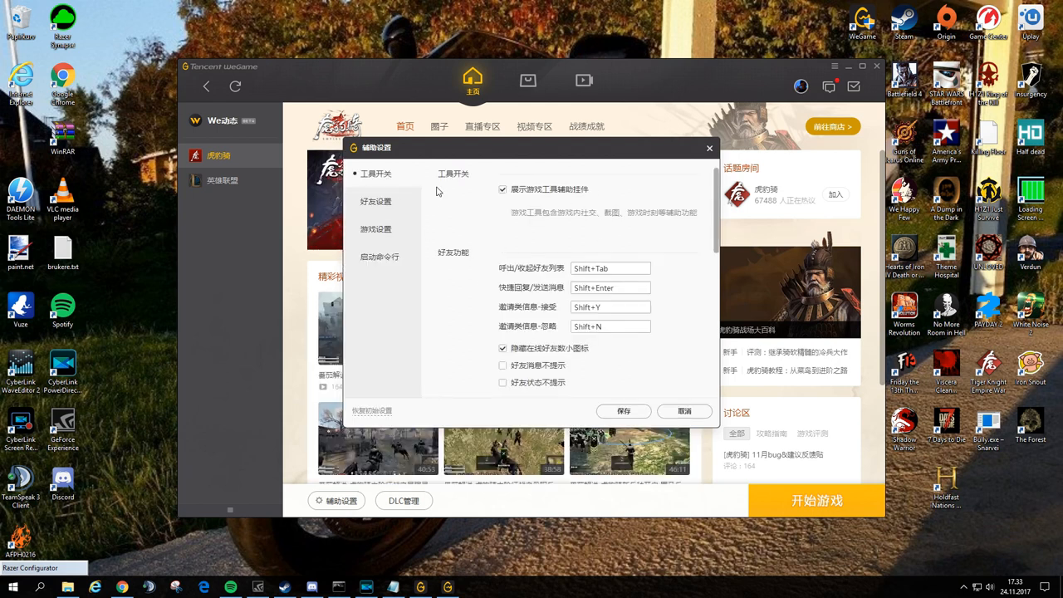
{"action": "left_click", "coordinate": [375, 230]}
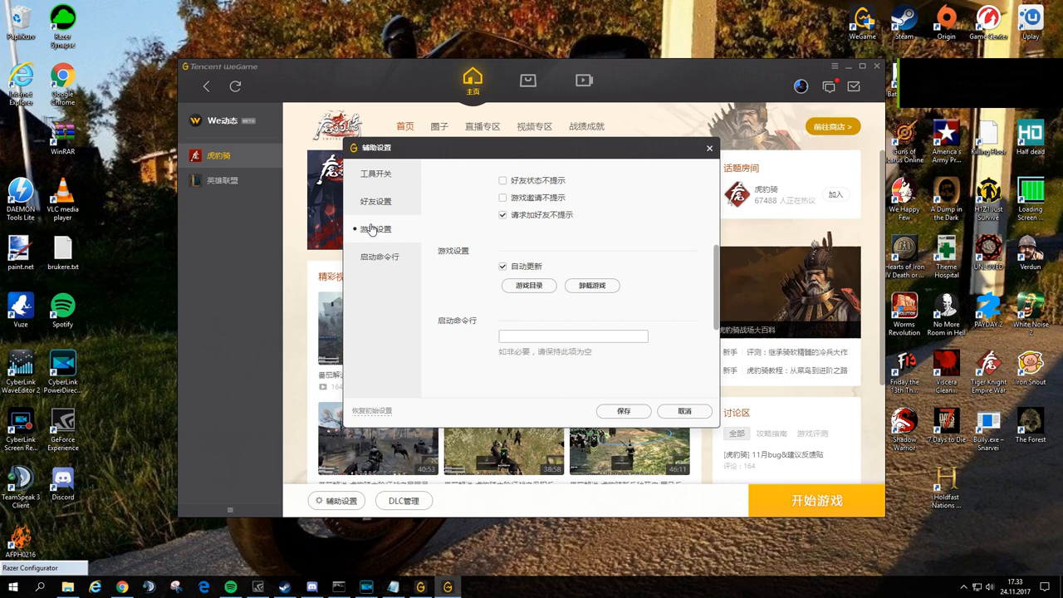
{"action": "left_click", "coordinate": [378, 255]}
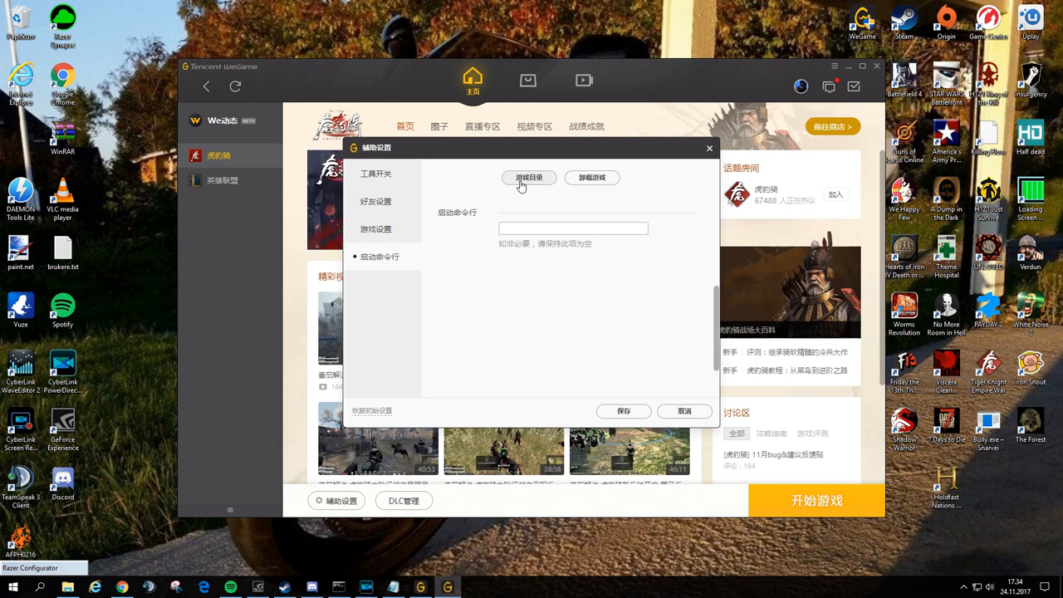
Reveal the game's install folder in File Explorer and enter its Frontend folder
{"action": "left_click", "coordinate": [528, 176]}
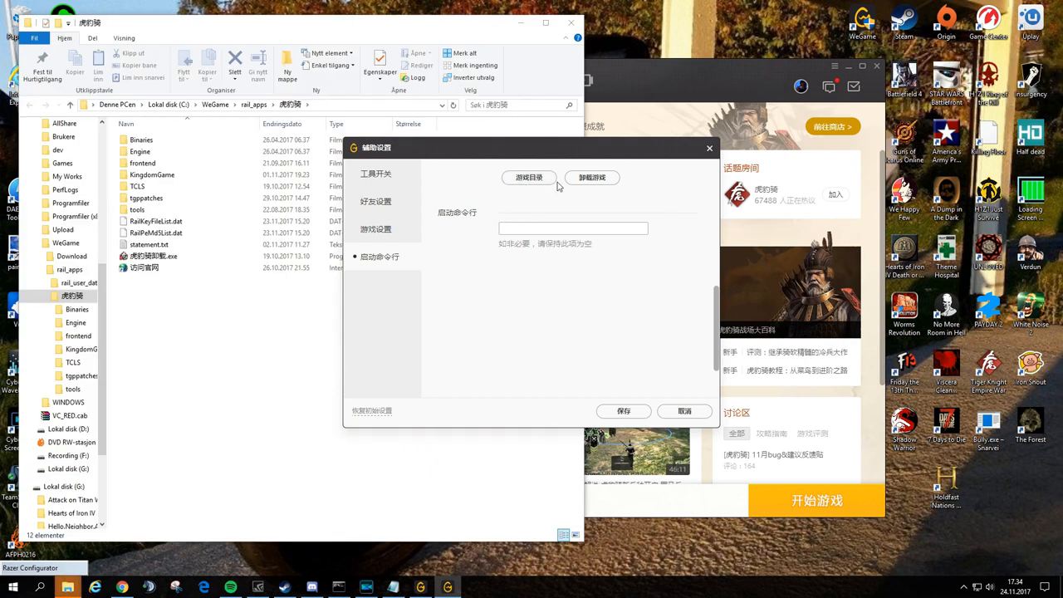
{"action": "mouse_move", "coordinate": [208, 345]}
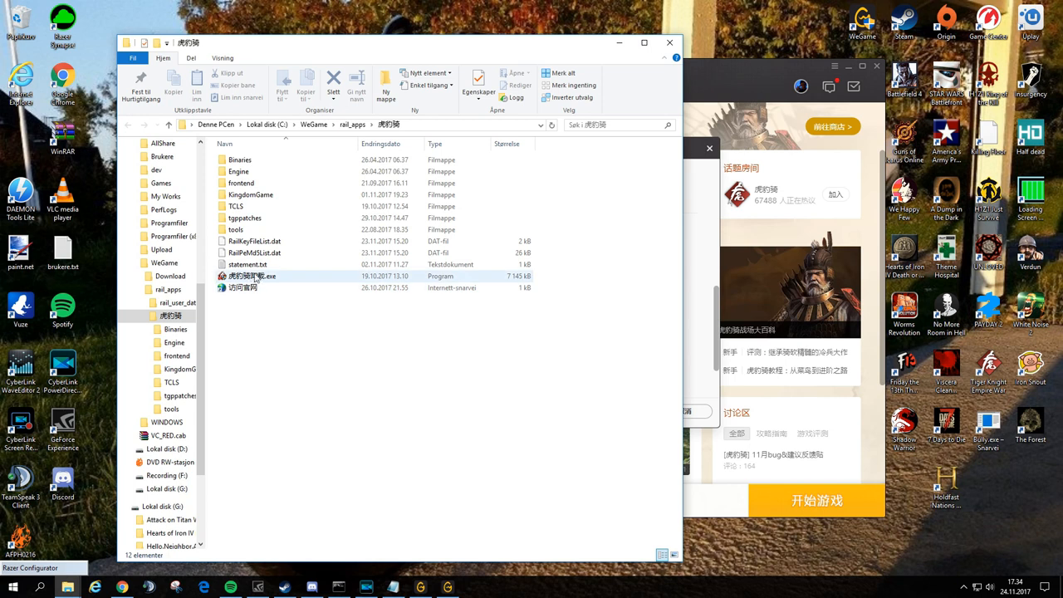
{"action": "left_click", "coordinate": [266, 218]}
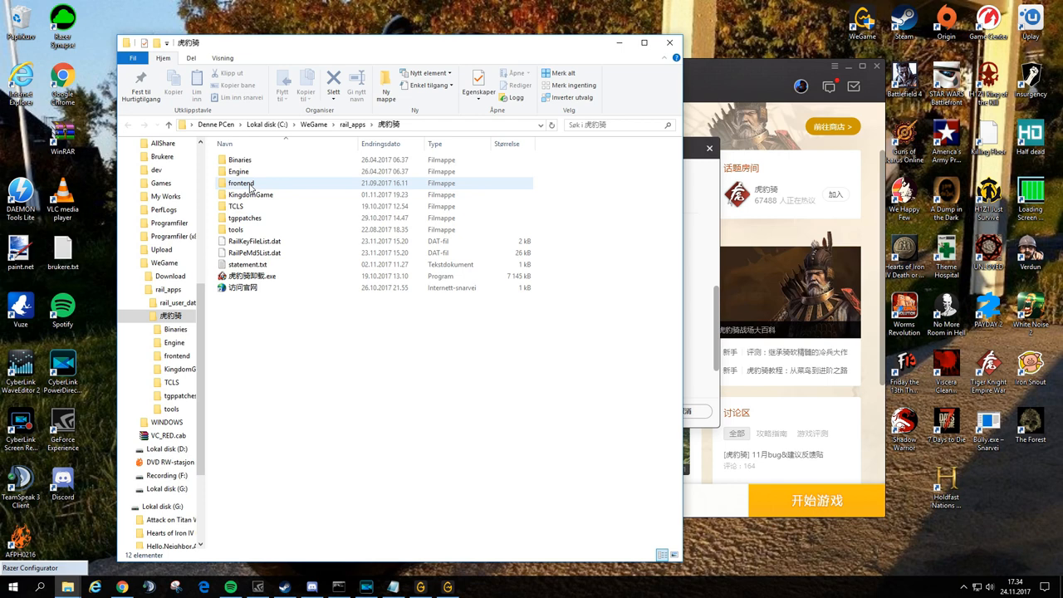
{"action": "double_click", "coordinate": [241, 183]}
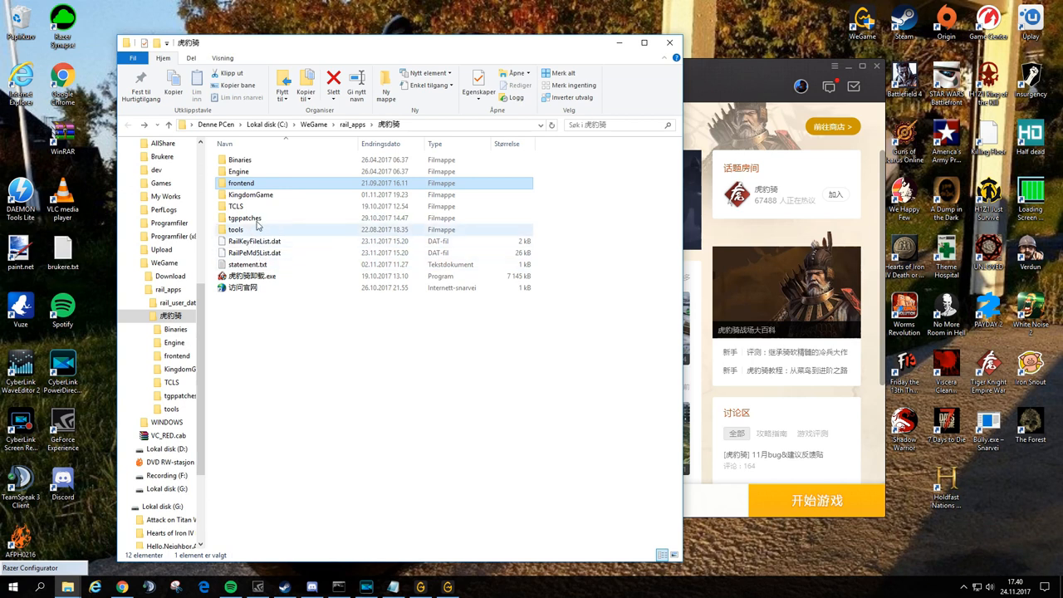
{"action": "double_click", "coordinate": [241, 183]}
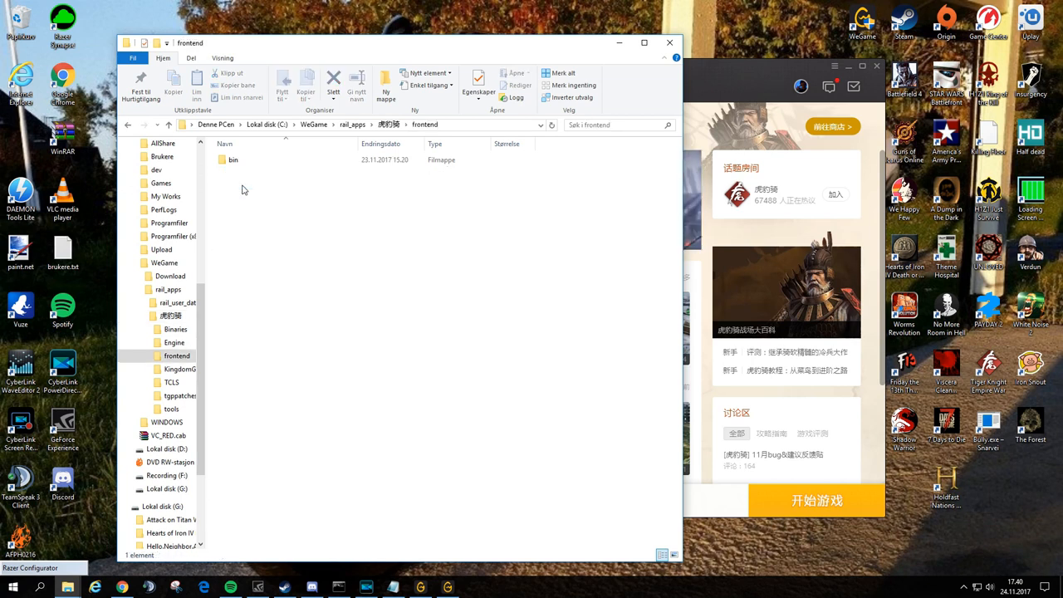
Navigate through bin › data › ui and select the Lualini folder
{"action": "left_click", "coordinate": [232, 159]}
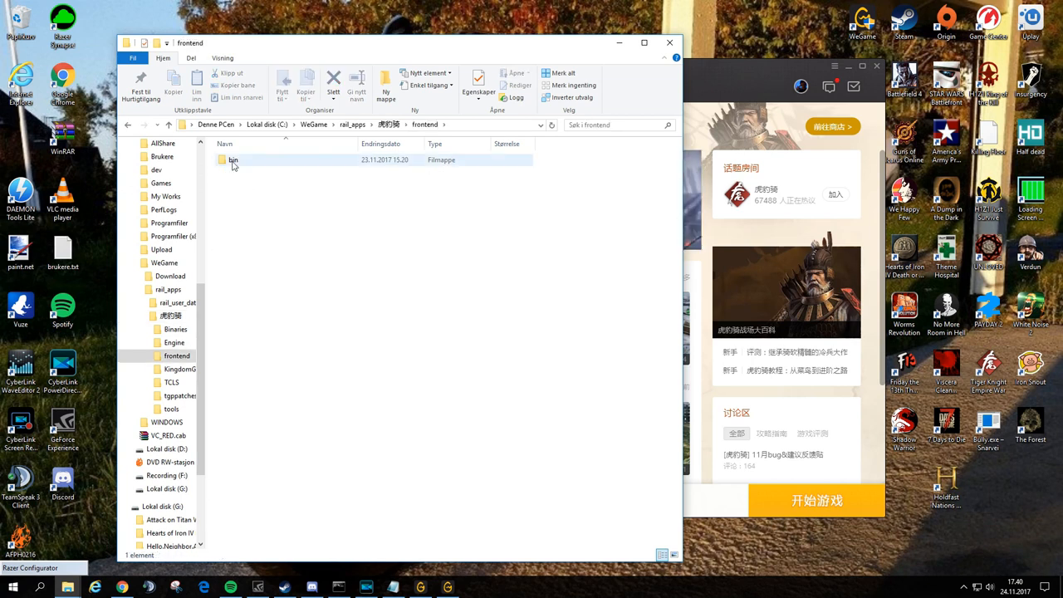
{"action": "double_click", "coordinate": [233, 159]}
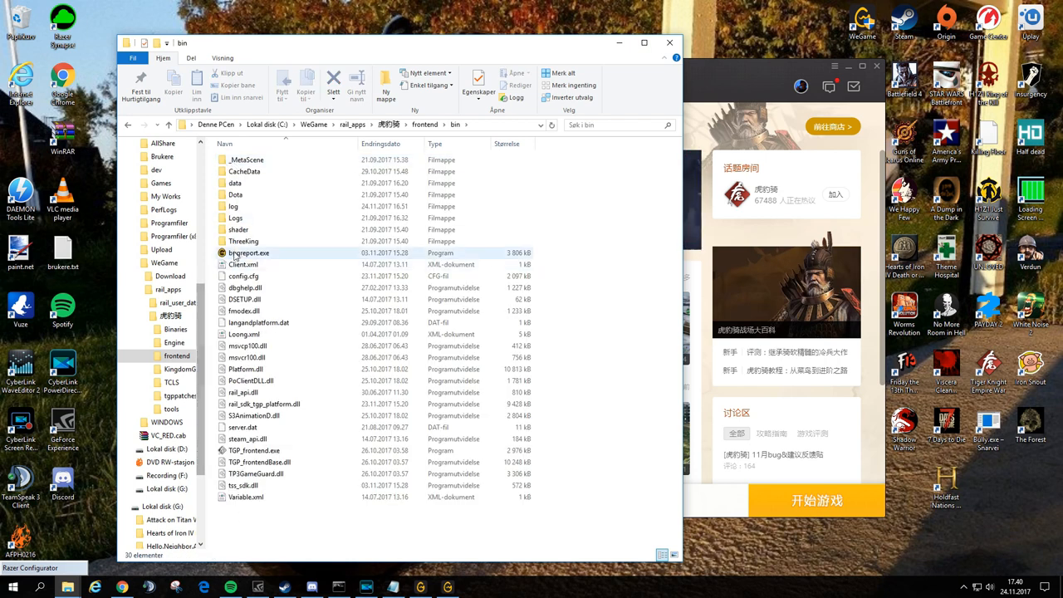
{"action": "double_click", "coordinate": [236, 183]}
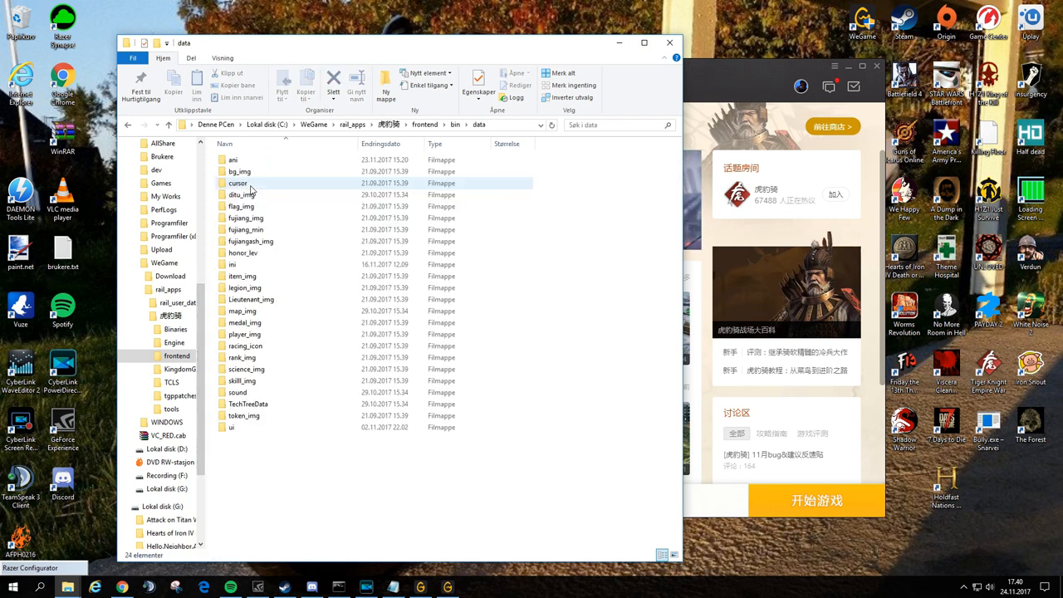
{"action": "left_click", "coordinate": [231, 427]}
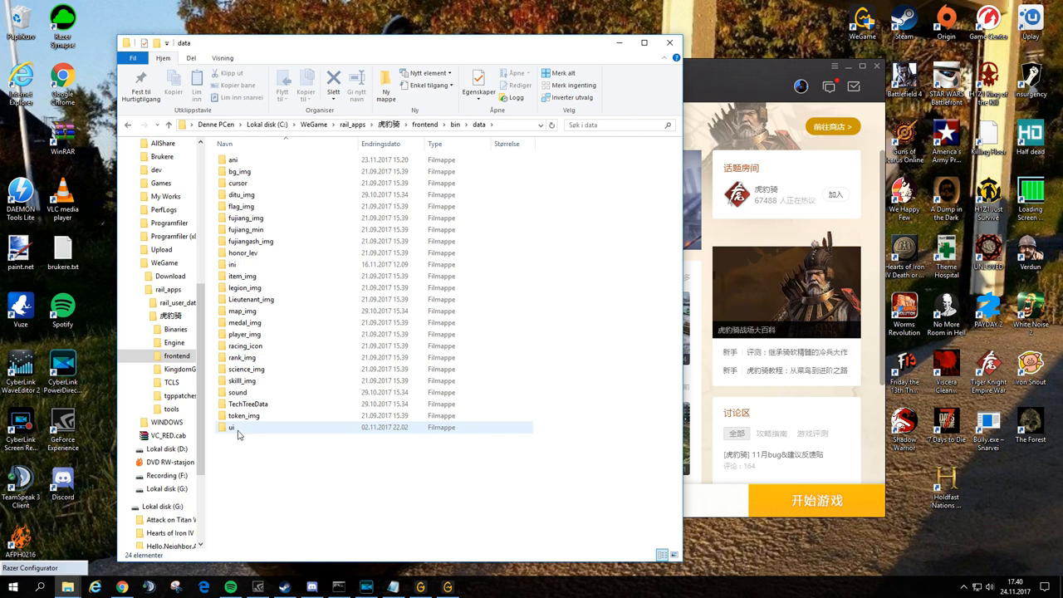
{"action": "double_click", "coordinate": [231, 426]}
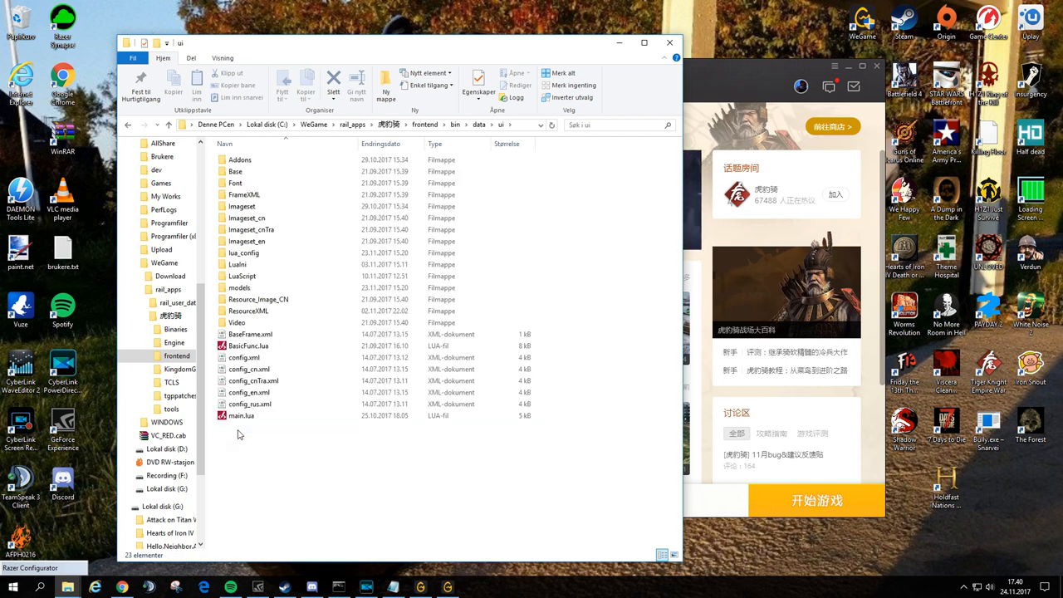
{"action": "left_click", "coordinate": [237, 264]}
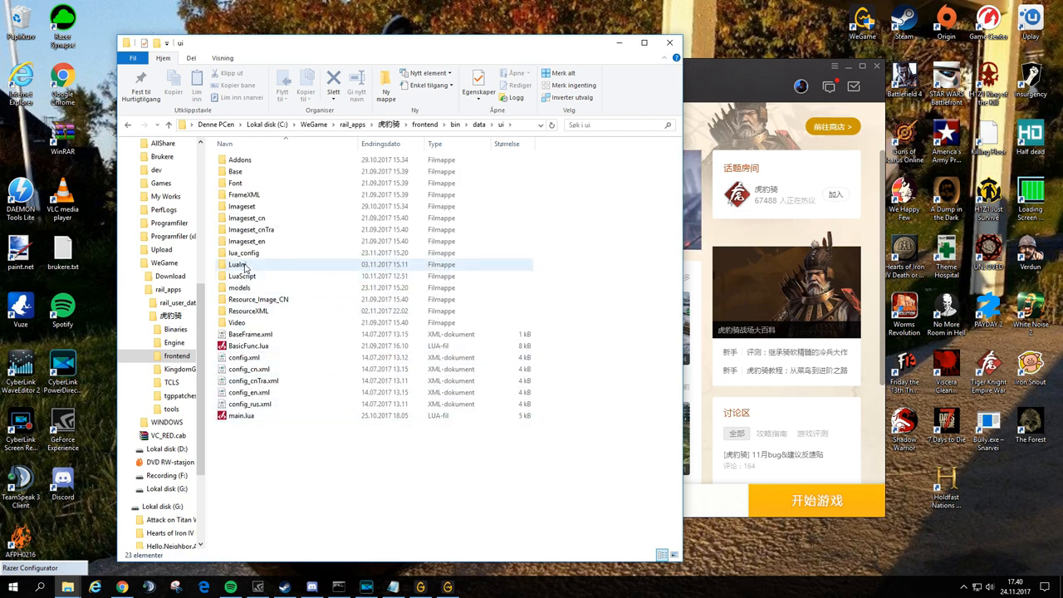
Enter the Lualini folder and open Language.ini in a text editor
{"action": "double_click", "coordinate": [239, 264]}
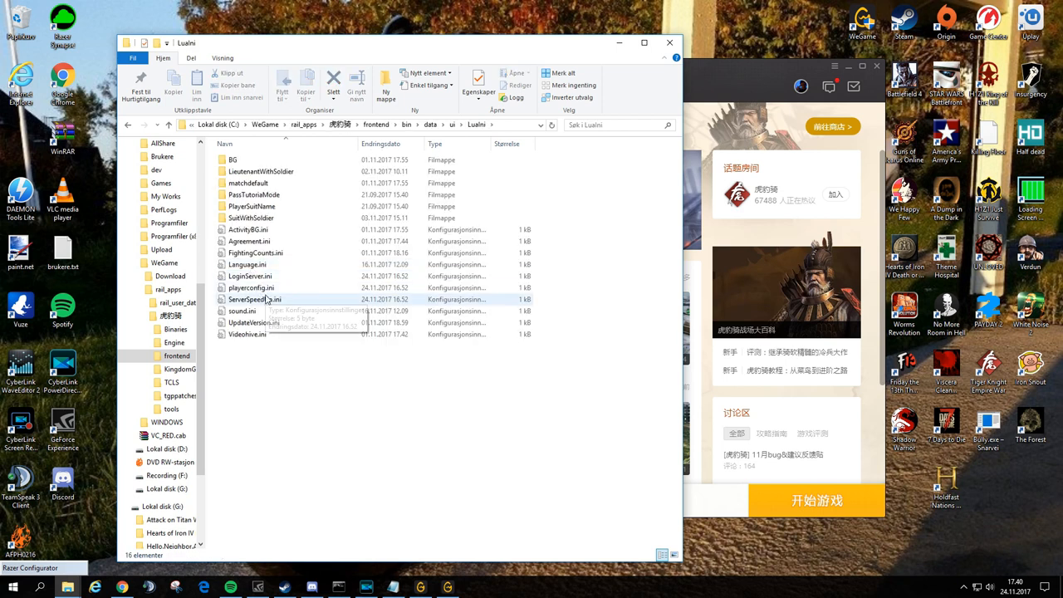
{"action": "left_click", "coordinate": [247, 264]}
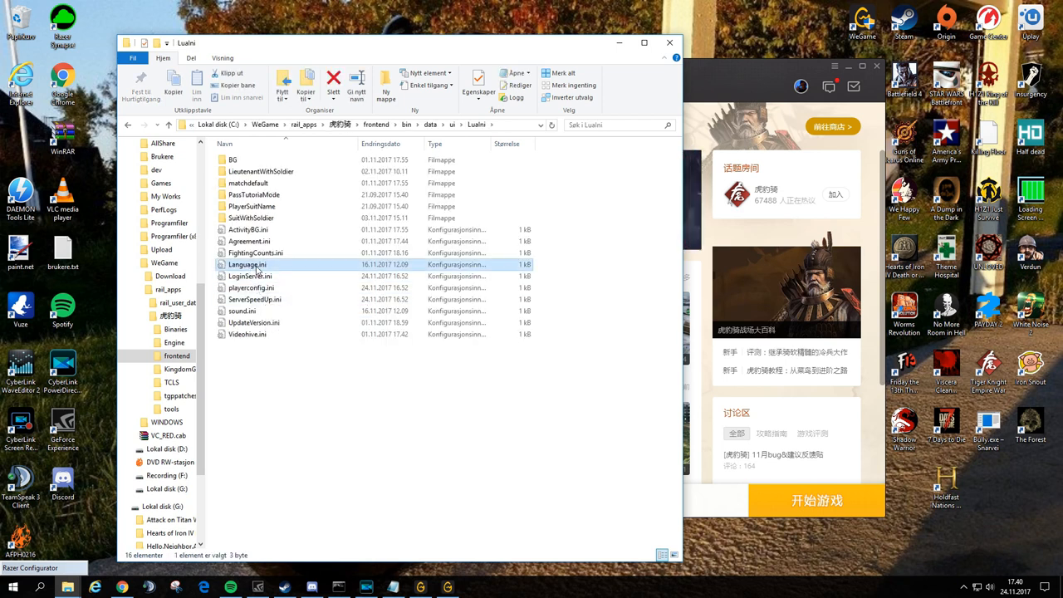
{"action": "right_click", "coordinate": [247, 264]}
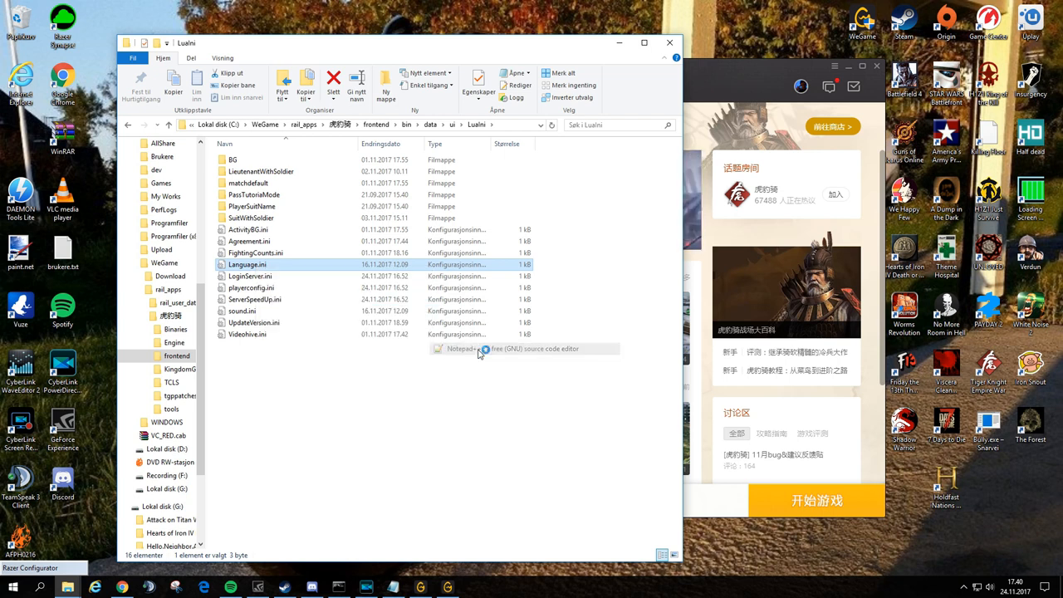
{"action": "double_click", "coordinate": [247, 264]}
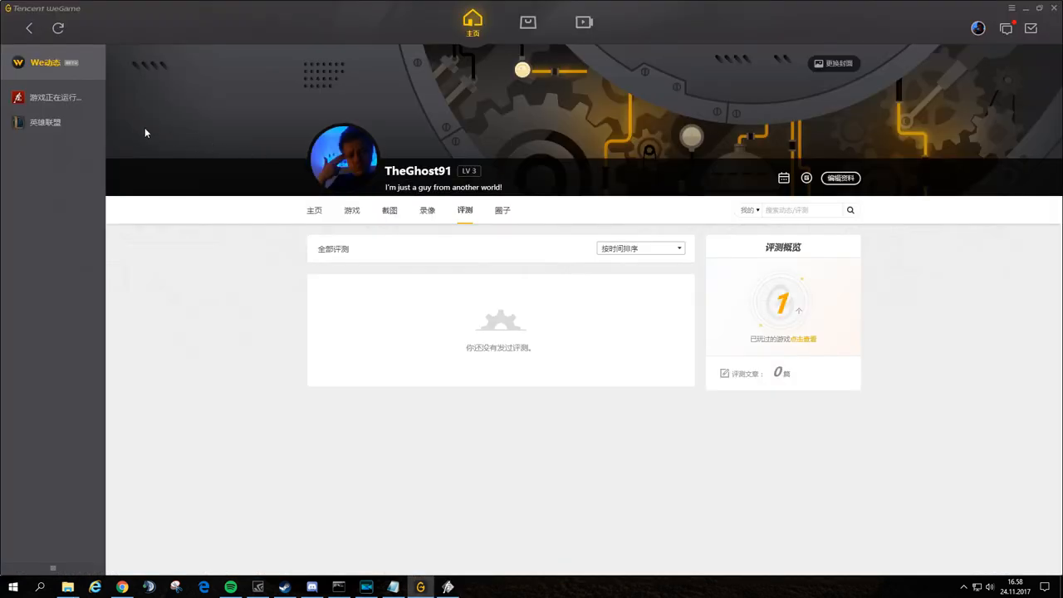
{"action": "mouse_move", "coordinate": [462, 181]}
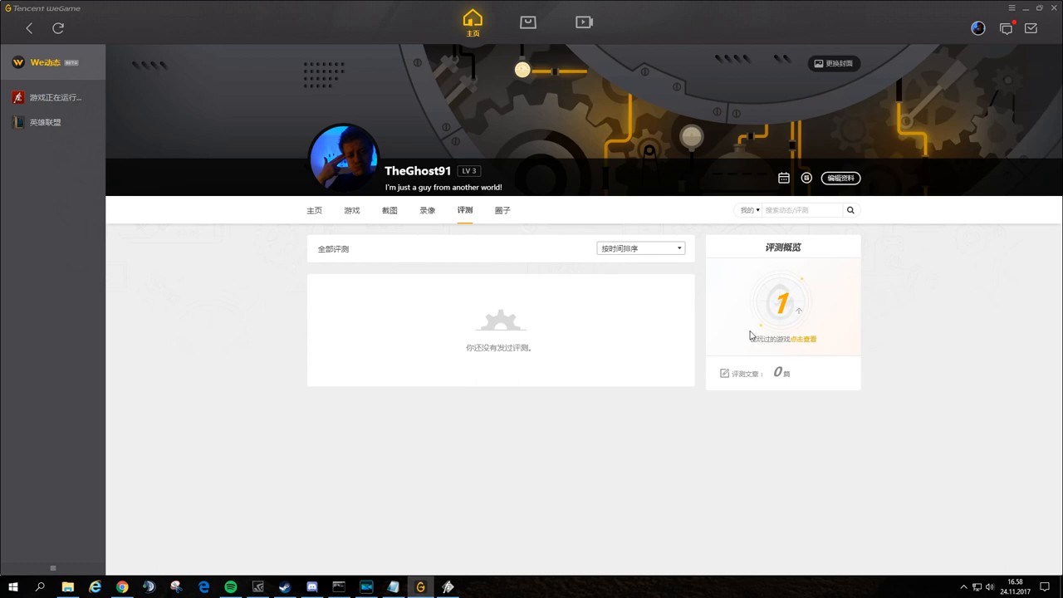
{"action": "mouse_move", "coordinate": [817, 312]}
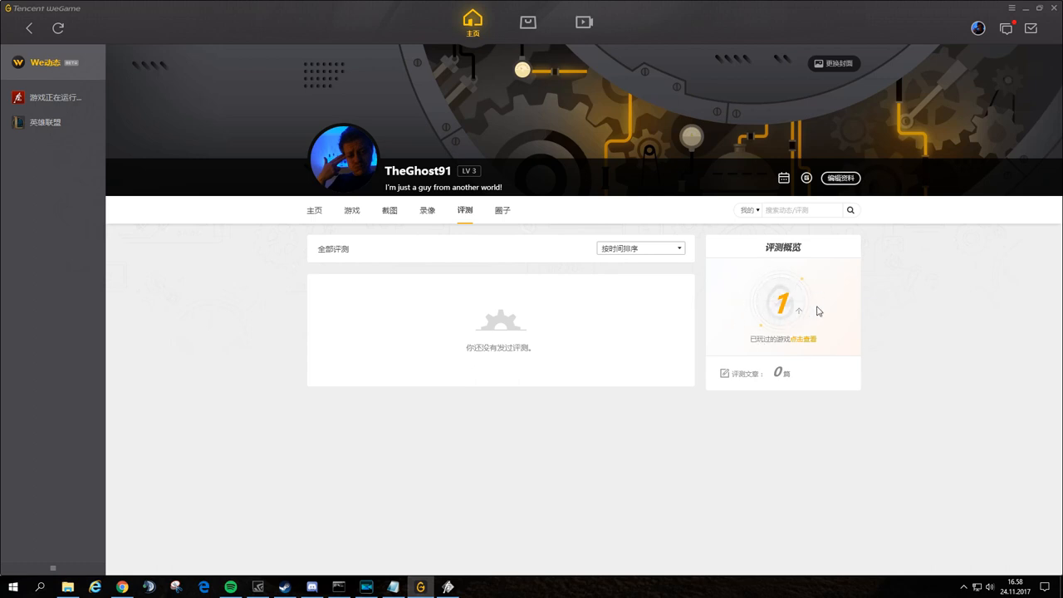
{"action": "mouse_move", "coordinate": [781, 303]}
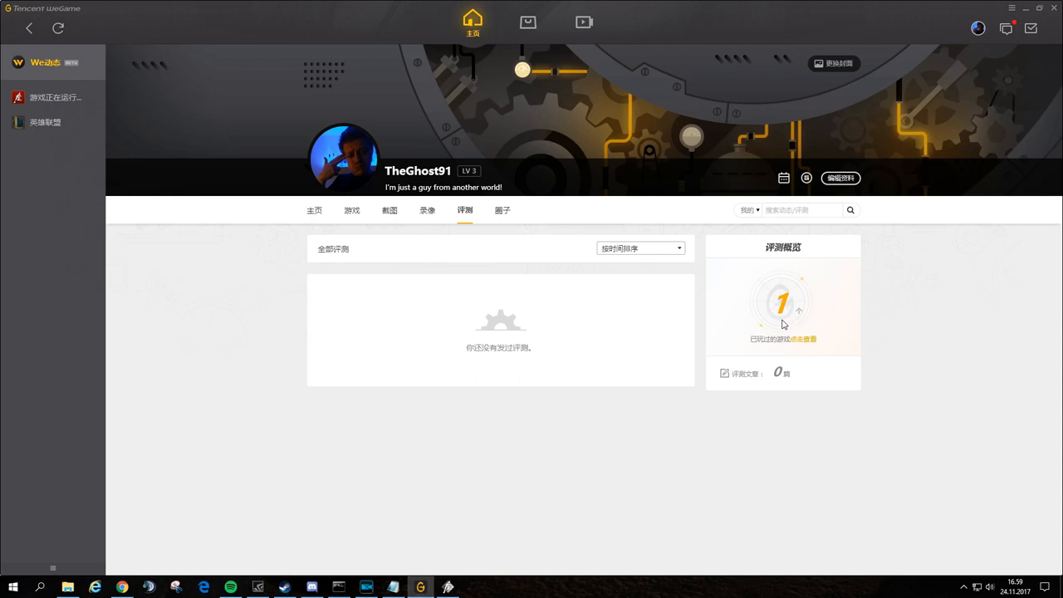
{"action": "mouse_move", "coordinate": [805, 300]}
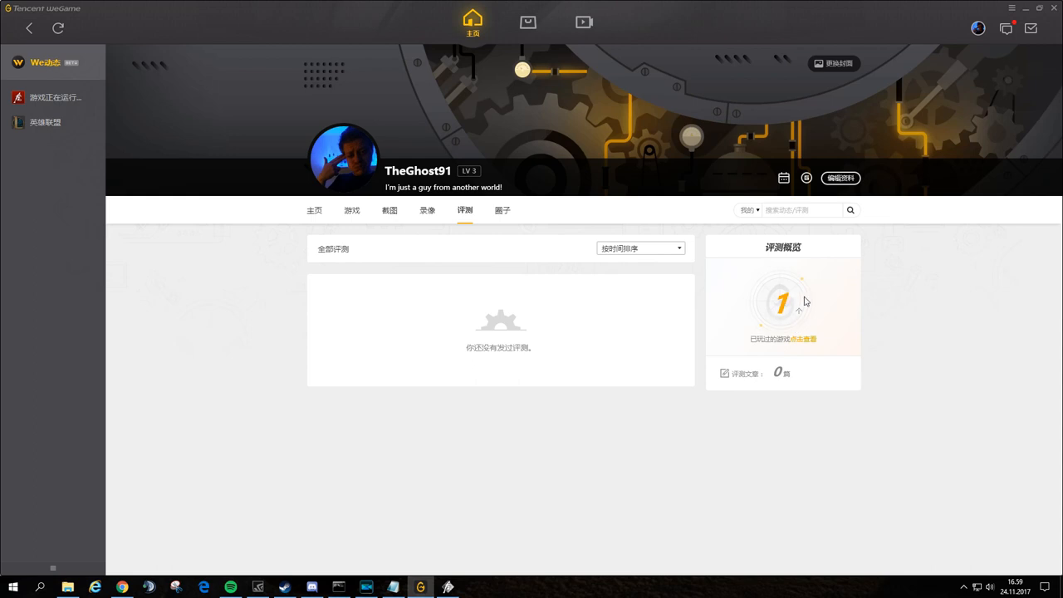
{"action": "mouse_move", "coordinate": [812, 319]}
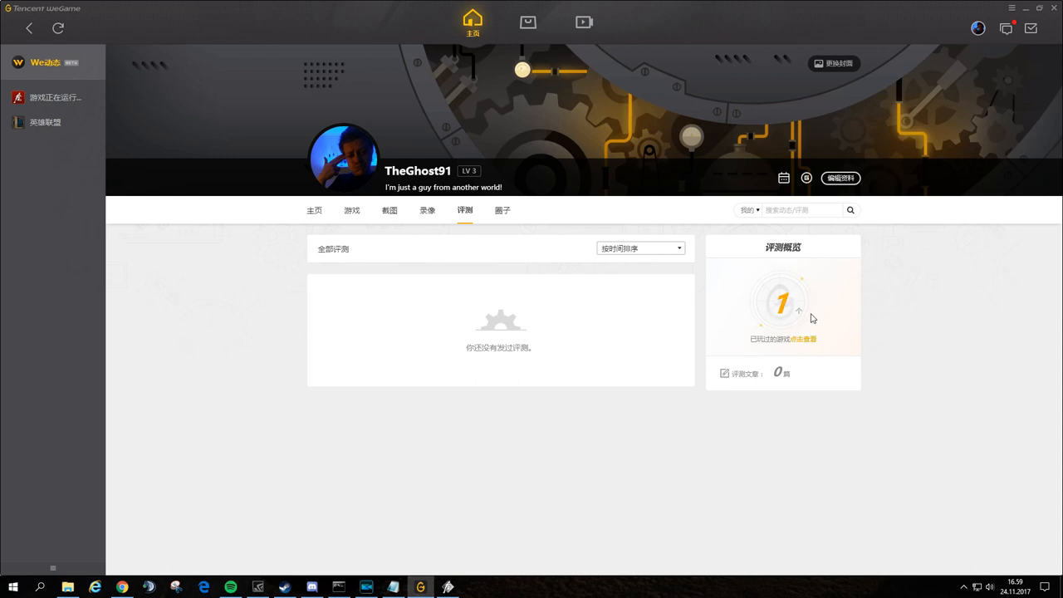
{"action": "mouse_move", "coordinate": [817, 311]}
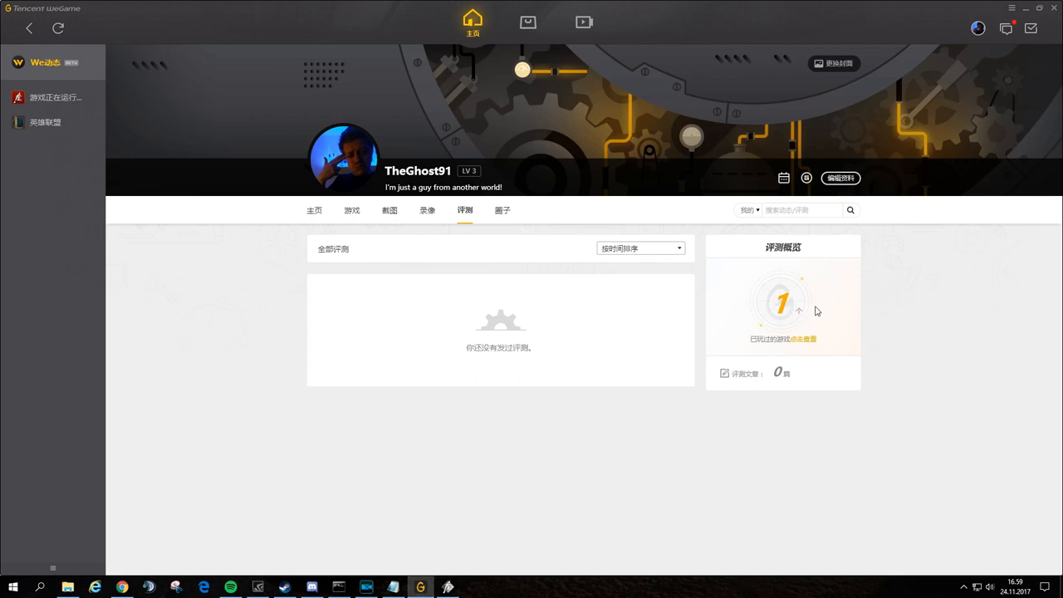
{"action": "mouse_move", "coordinate": [796, 296]}
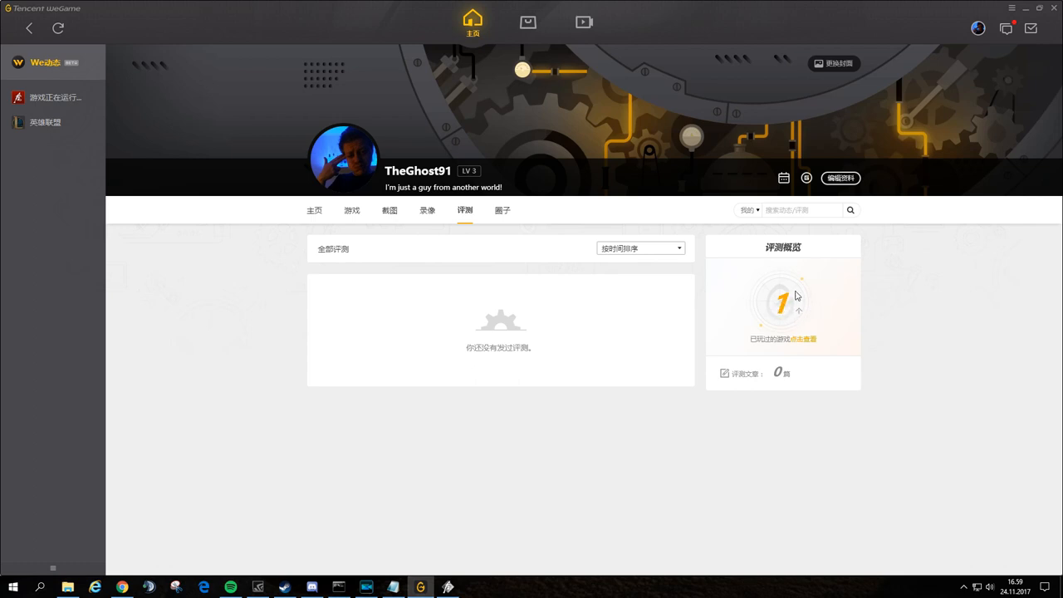
{"action": "mouse_move", "coordinate": [794, 309]}
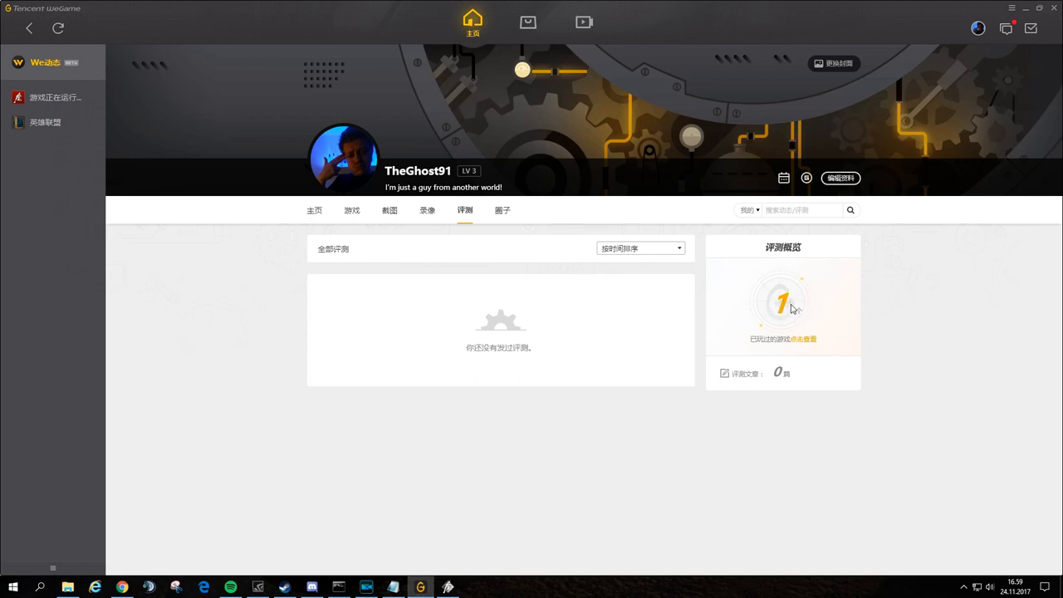
{"action": "mouse_move", "coordinate": [774, 313]}
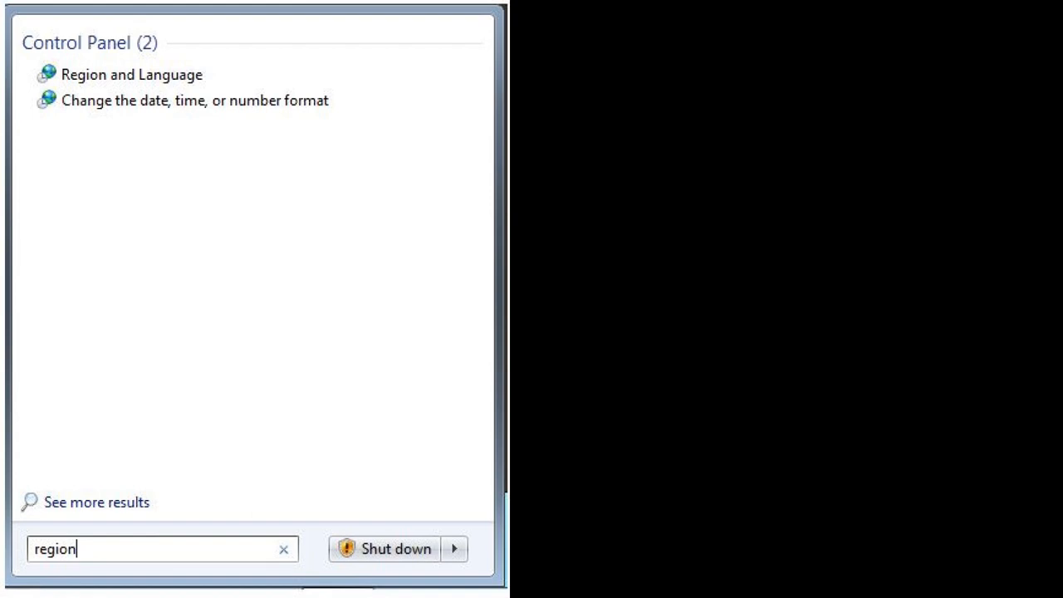
In Region and Language's Administrative settings, choose Chinese (Simplified, PRC) as the system locale
{"action": "left_click", "coordinate": [131, 74]}
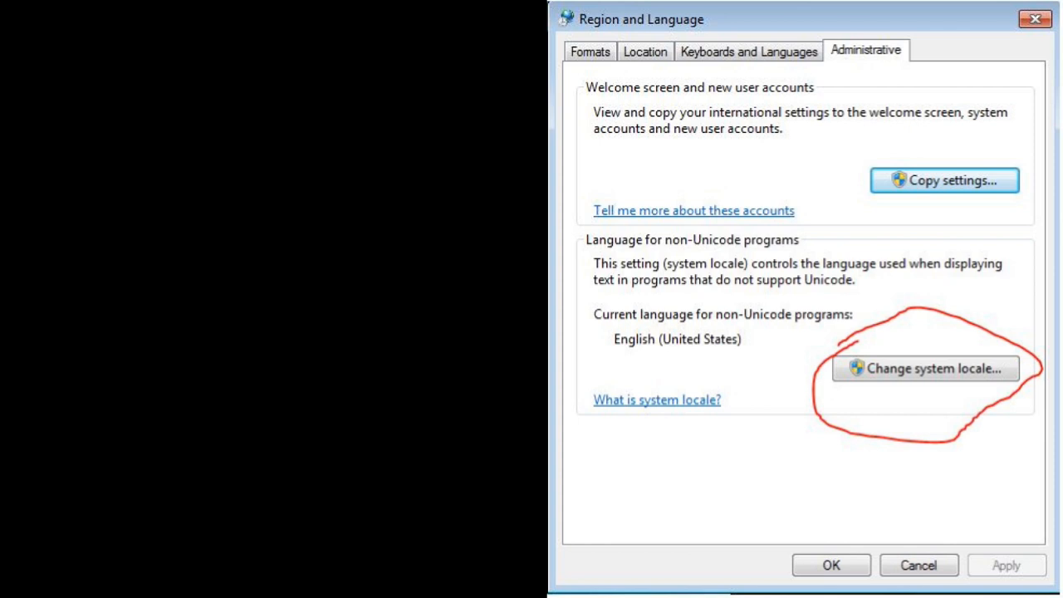
{"action": "left_click", "coordinate": [925, 368]}
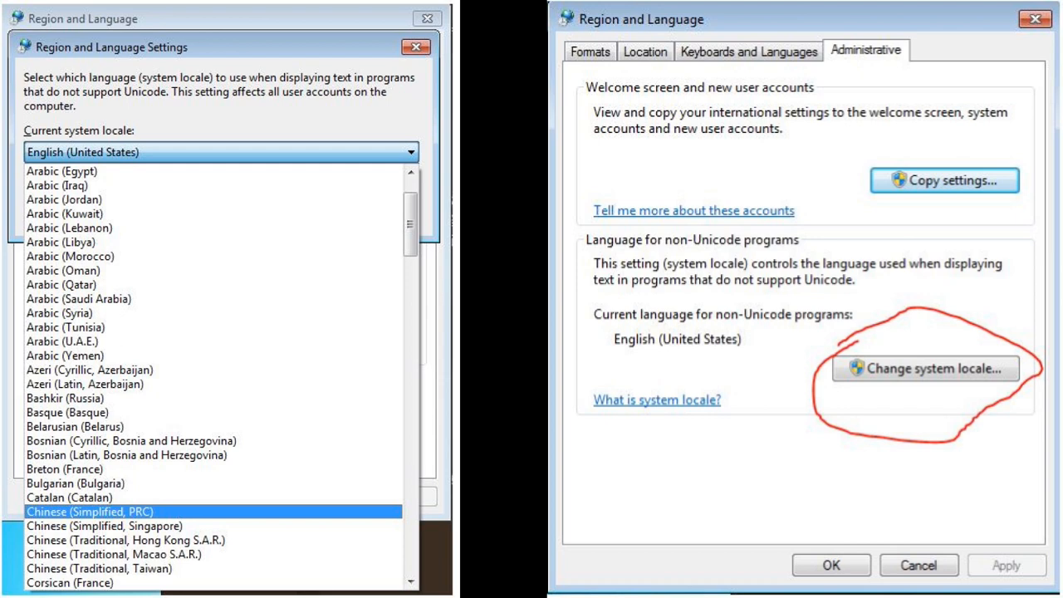
{"action": "left_click", "coordinate": [923, 369]}
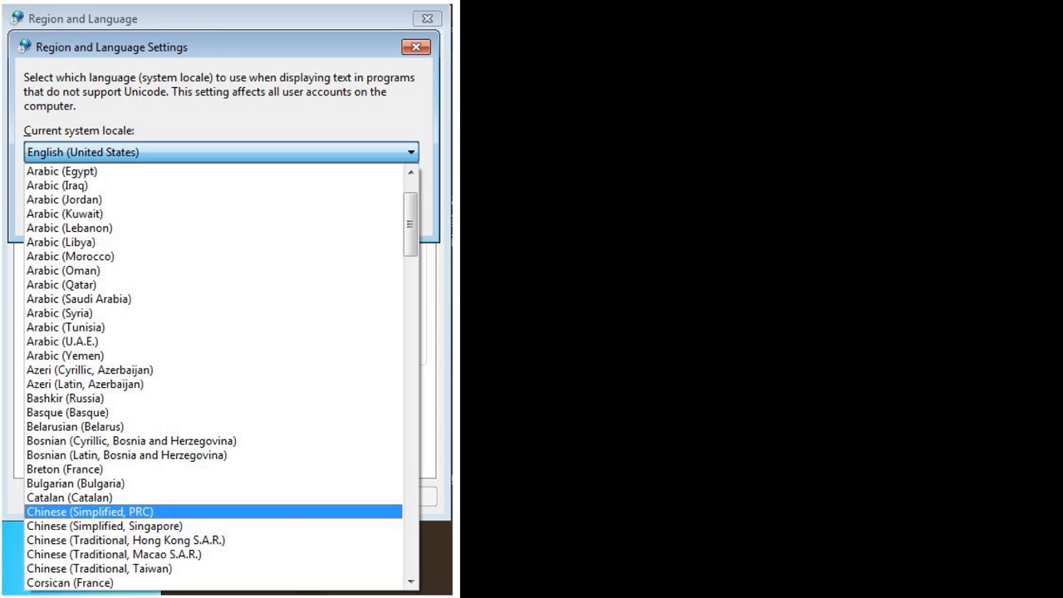